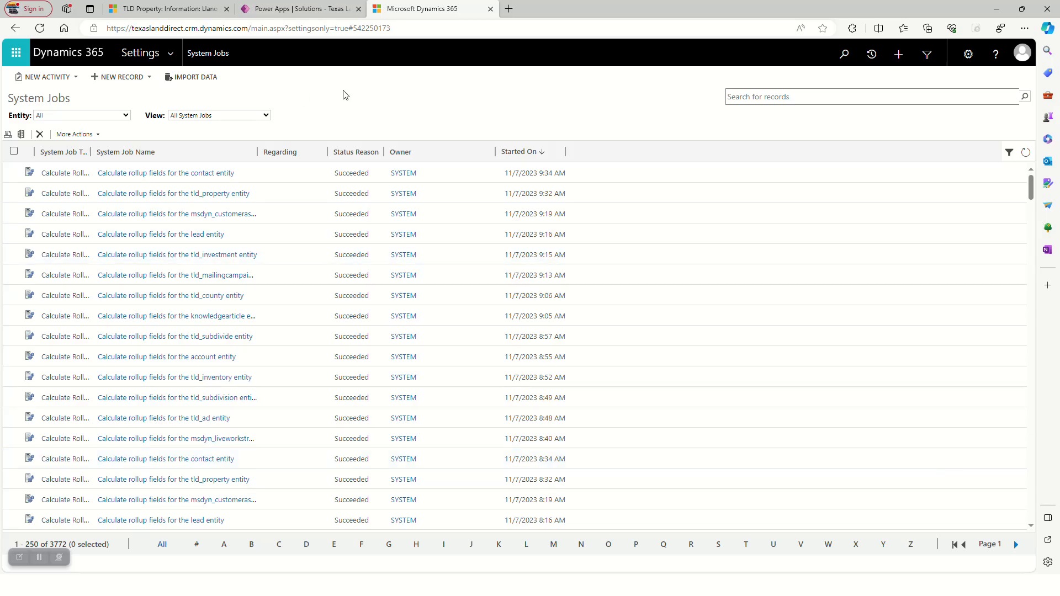
{"action": "mouse_move", "coordinate": [129, 42]}
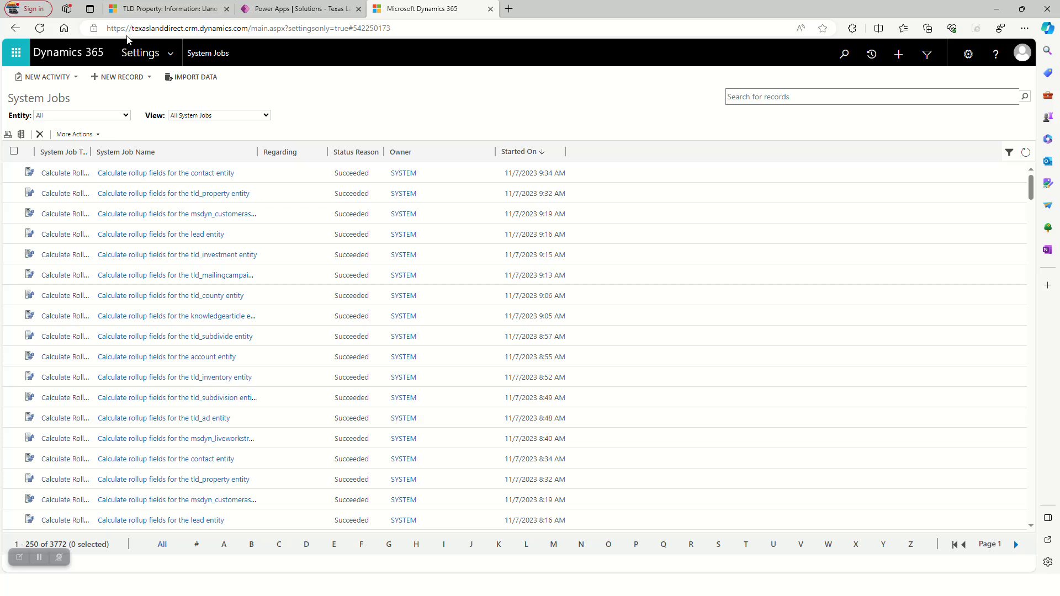
- Go to the System Jobs list from Settings and launch Advanced Find
{"action": "left_click", "coordinate": [140, 53]}
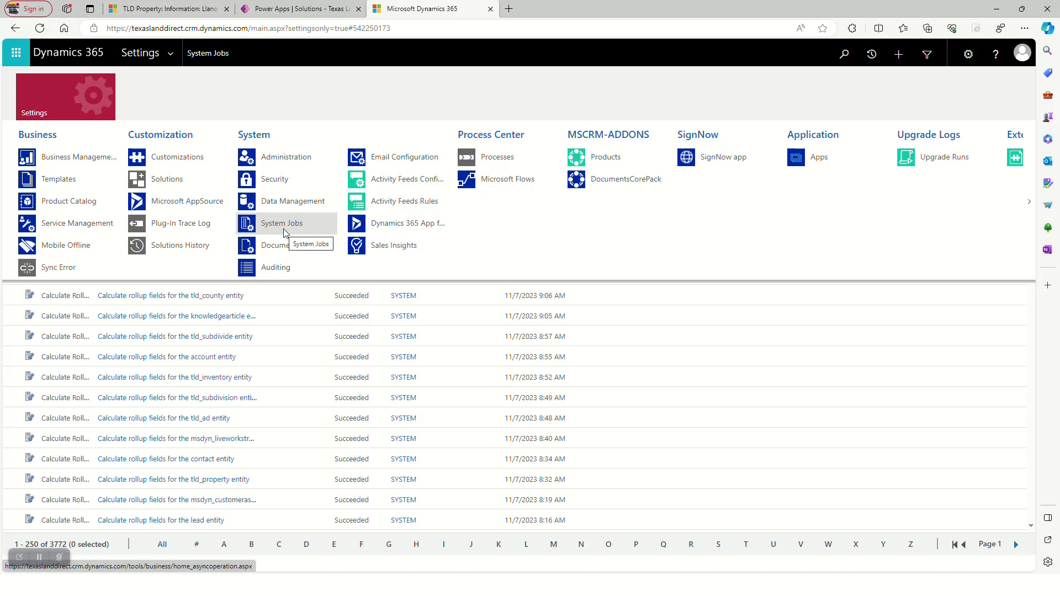
{"action": "left_click", "coordinate": [282, 223]}
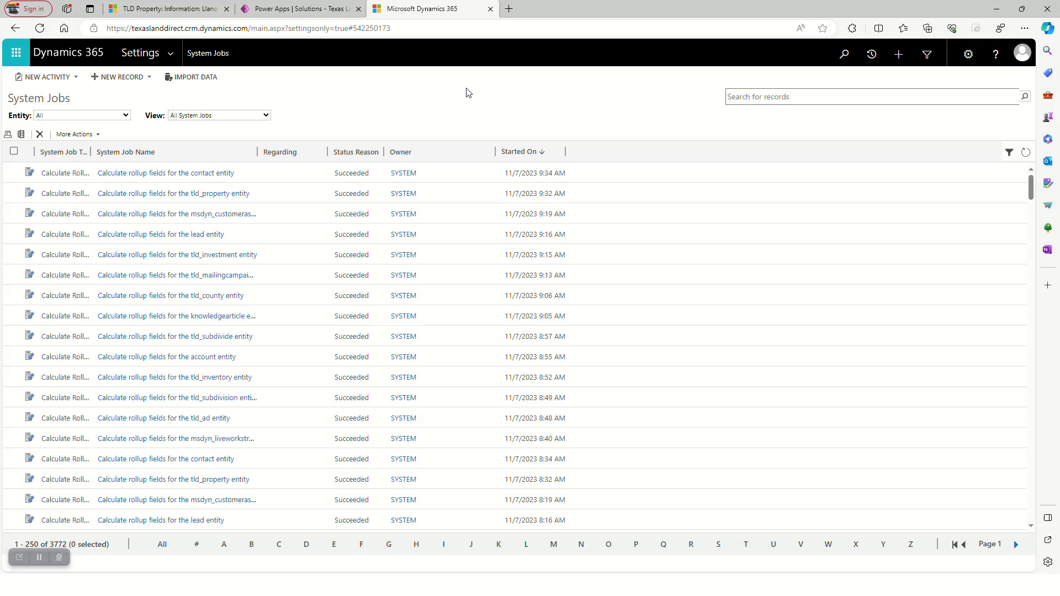
{"action": "mouse_move", "coordinate": [519, 109]}
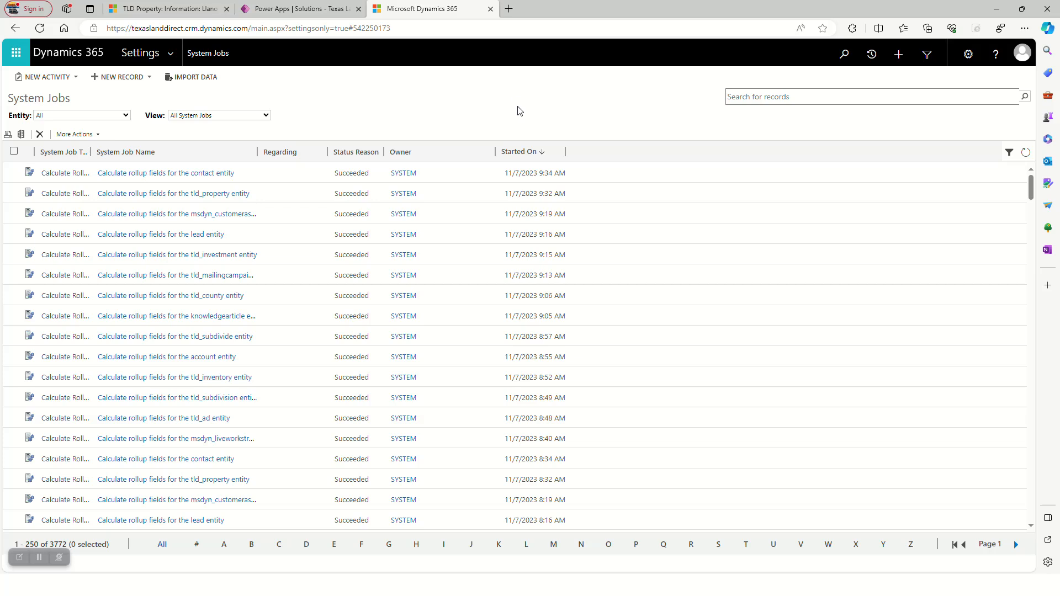
{"action": "mouse_move", "coordinate": [537, 110]}
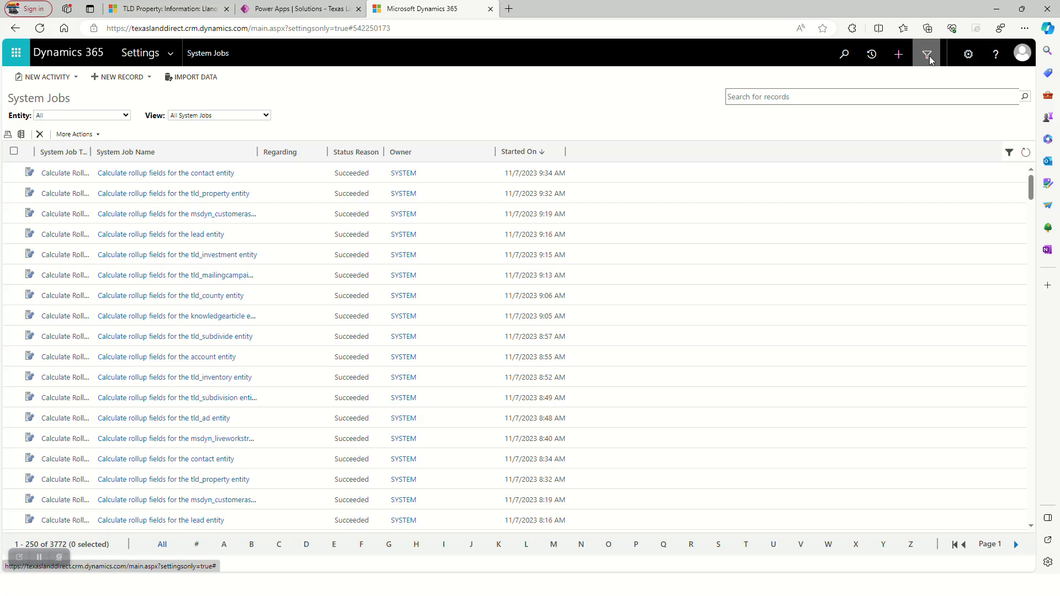
{"action": "left_click", "coordinate": [927, 54]}
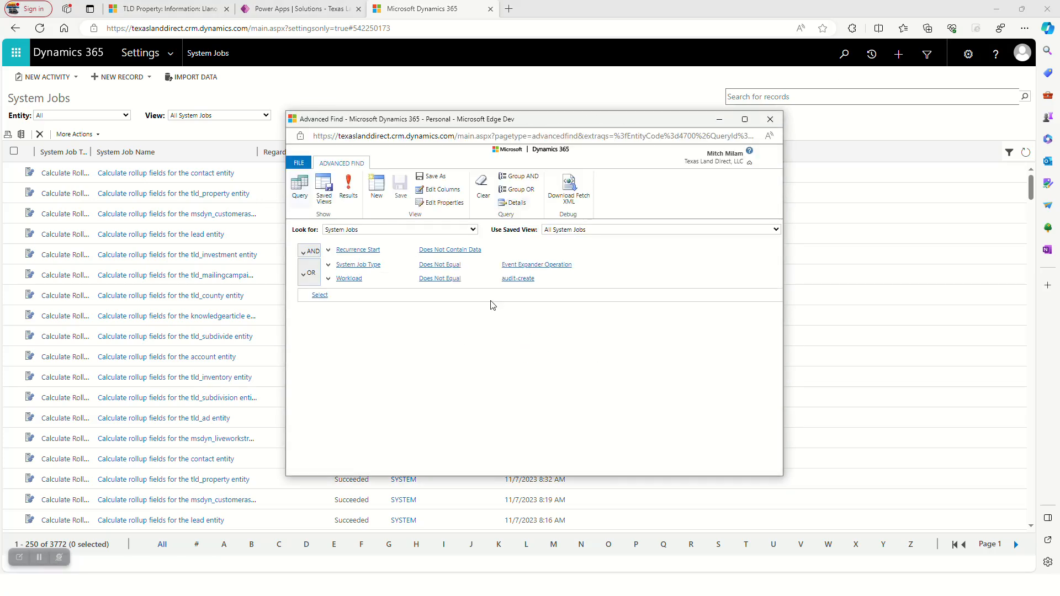
{"action": "mouse_move", "coordinate": [485, 351]}
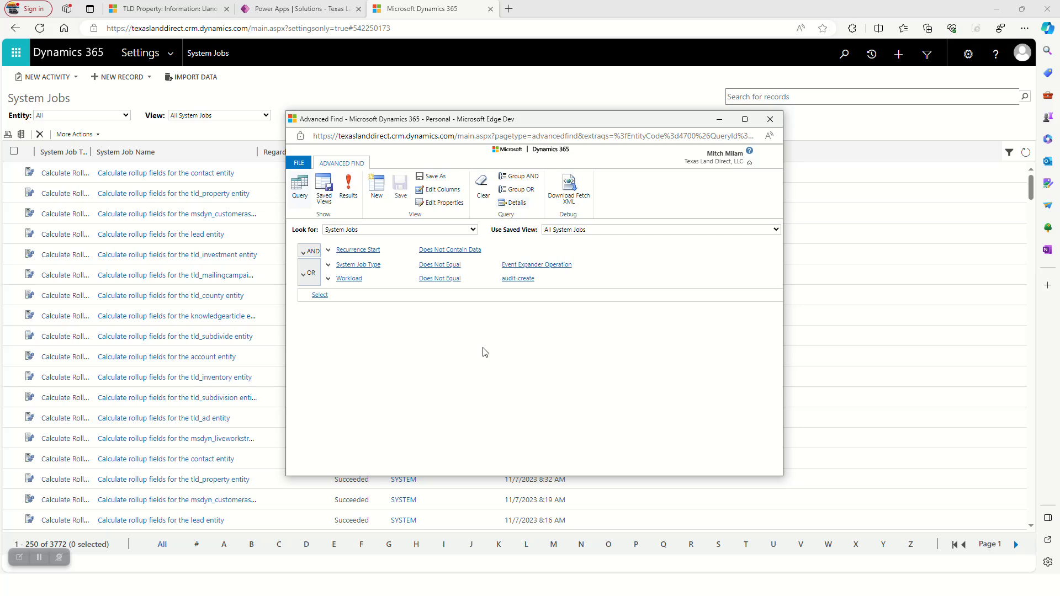
- Add a Message condition with the operator Contains Data
{"action": "left_click", "coordinate": [319, 294]}
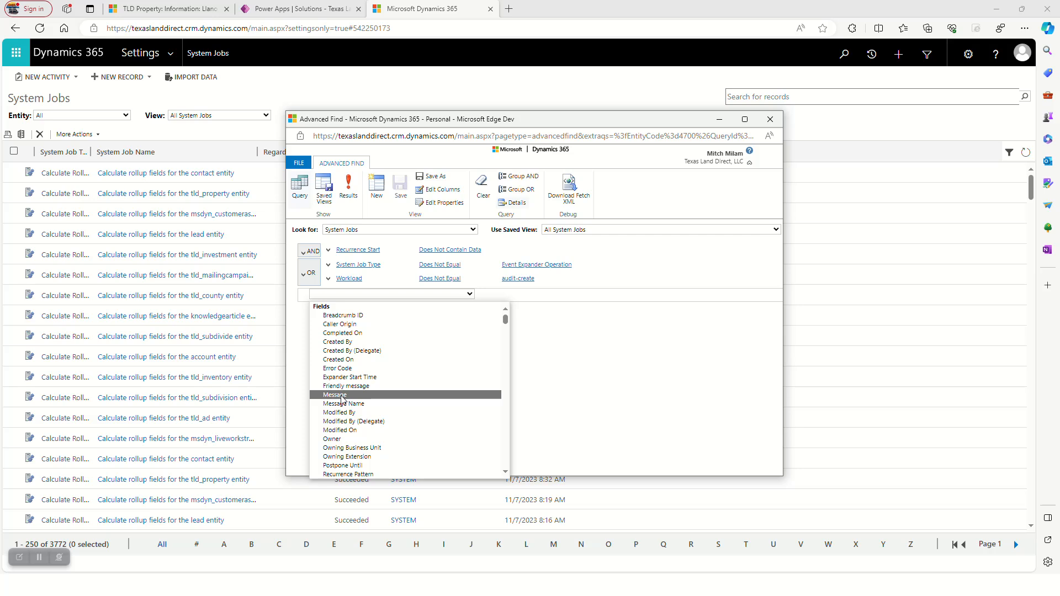
{"action": "left_click", "coordinate": [335, 395]}
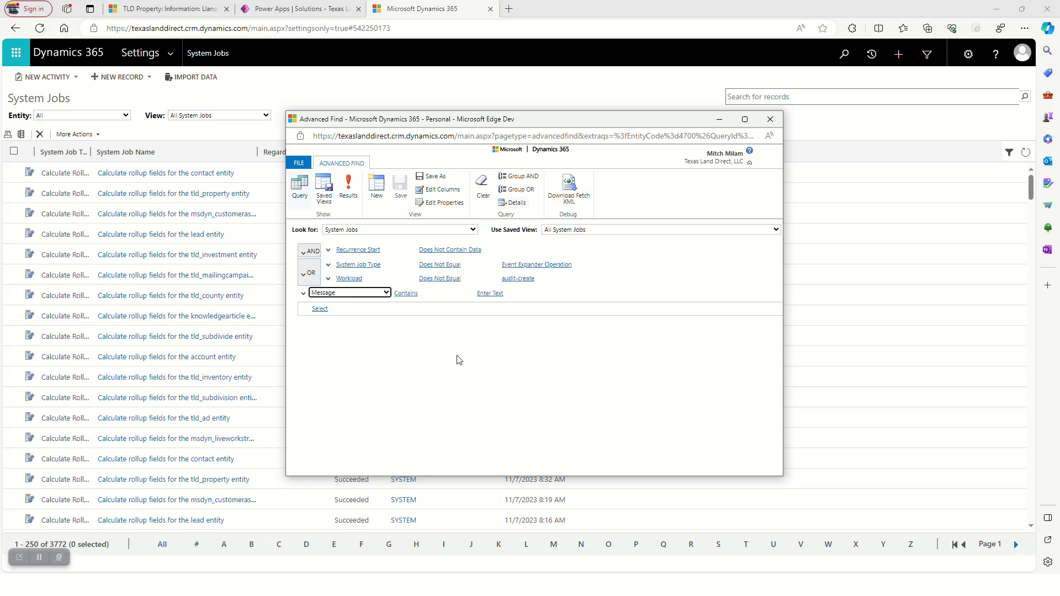
{"action": "mouse_move", "coordinate": [433, 326]}
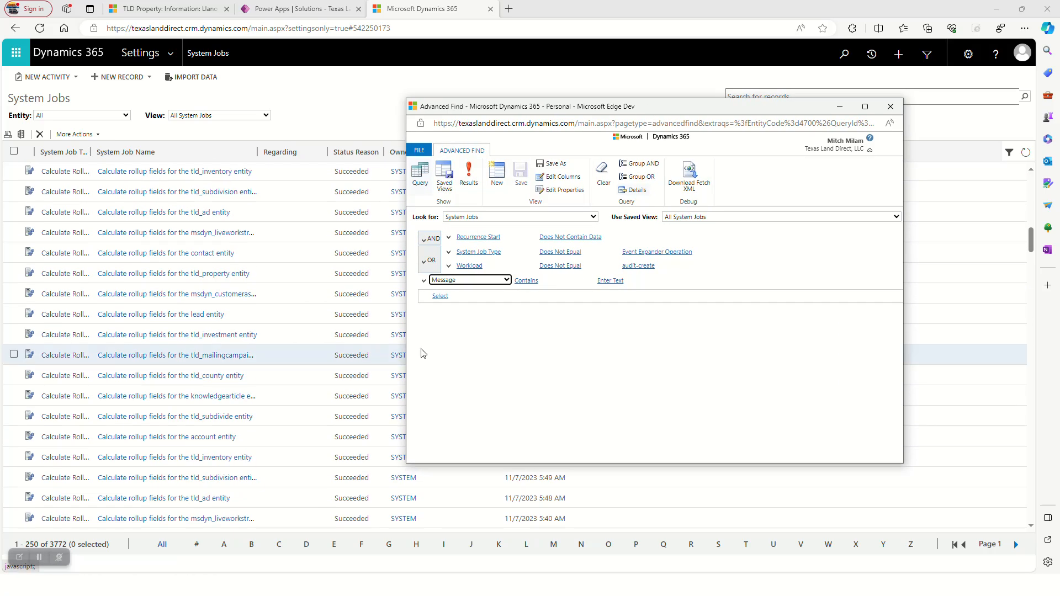
{"action": "left_click", "coordinate": [526, 280]}
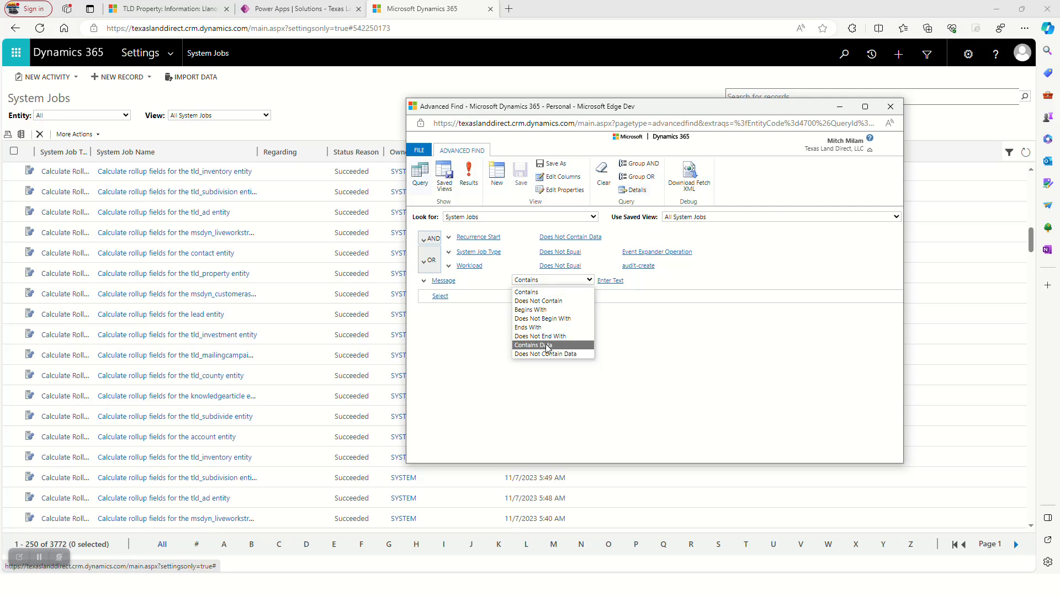
{"action": "left_click", "coordinate": [533, 345]}
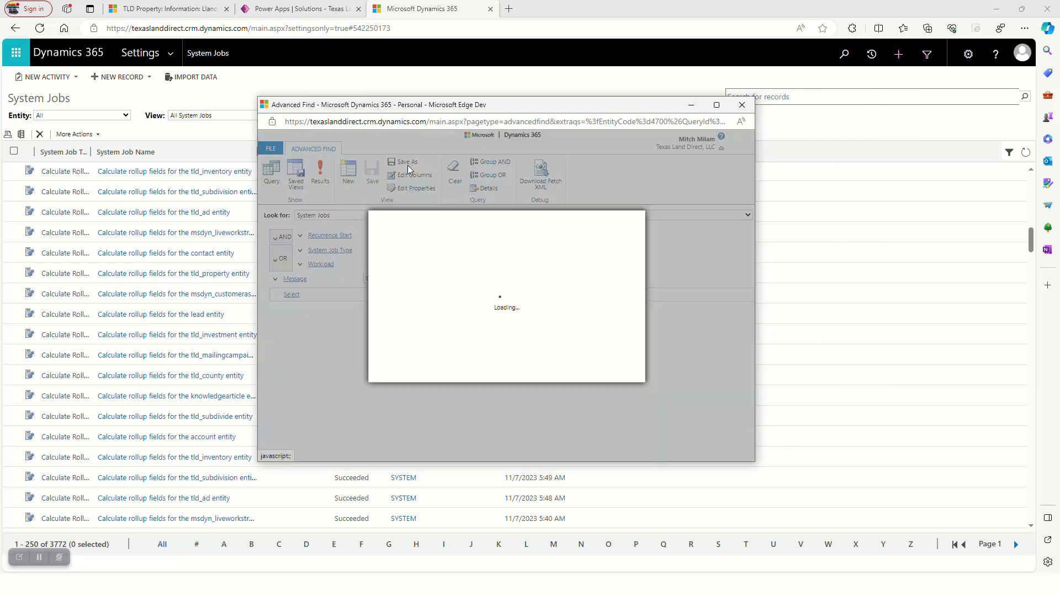
- Save the query as a new view named 'ADMIN: All System Jobs with Messages'
{"action": "left_click", "coordinate": [407, 161]}
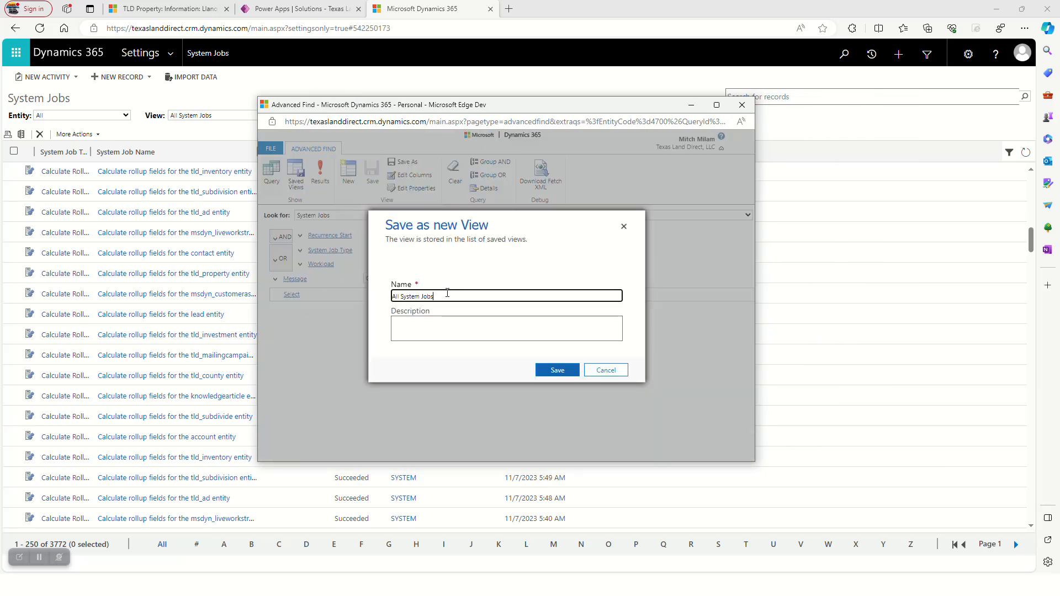
{"action": "type", "text": "with Messages"}
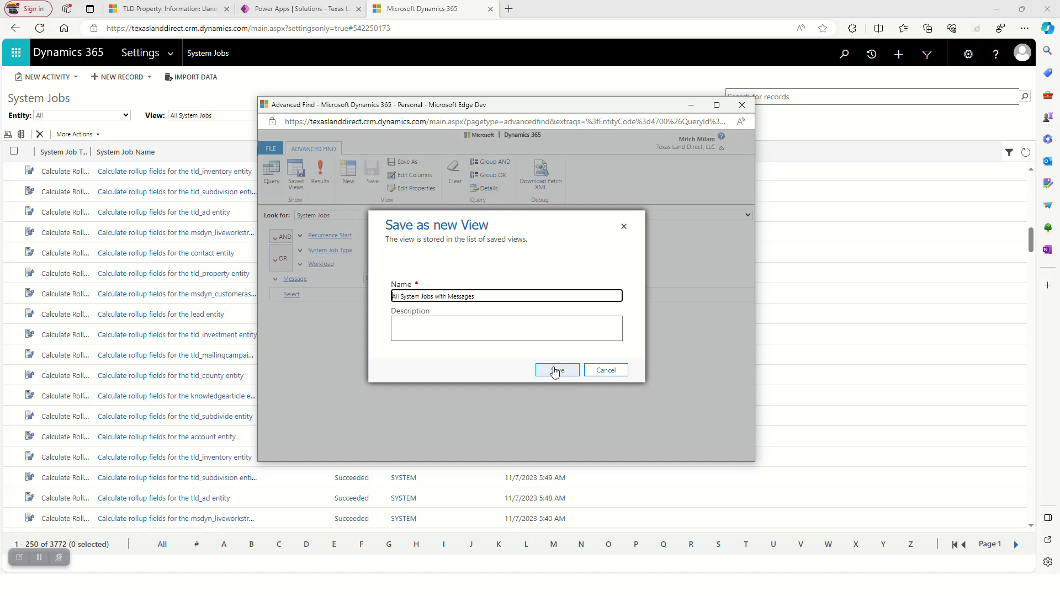
{"action": "type", "text": "ADMIN:"}
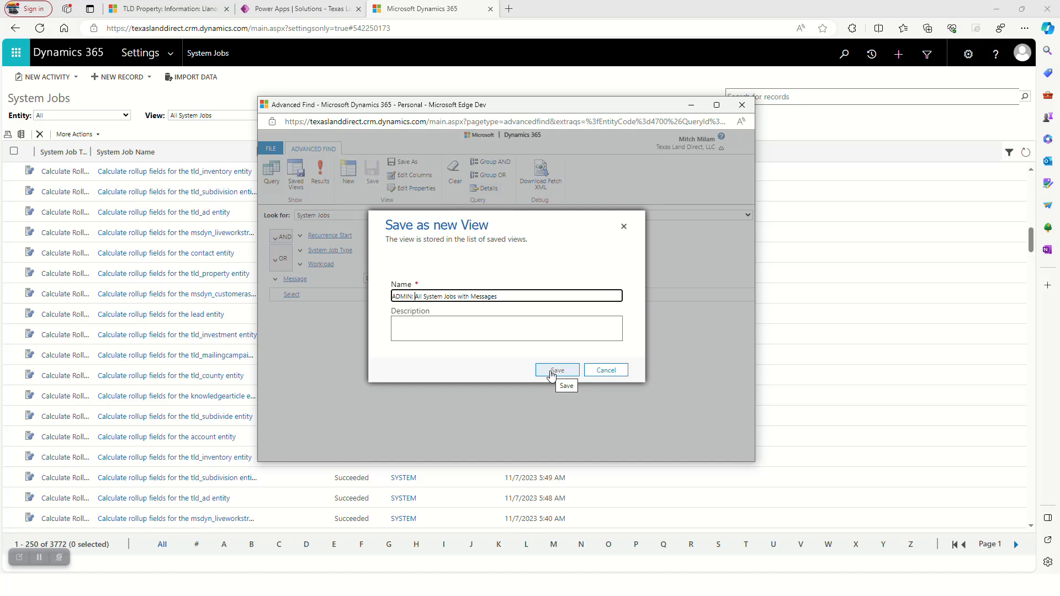
{"action": "left_click", "coordinate": [557, 369]}
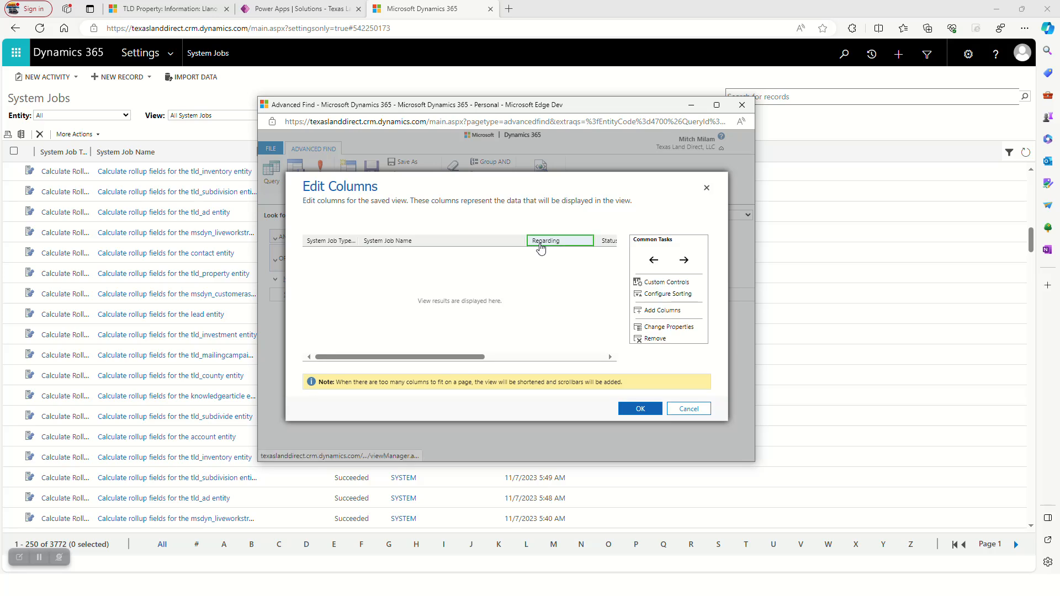
- Add a widened Message column after Regarding and confirm the column changes
{"action": "left_click", "coordinate": [661, 311]}
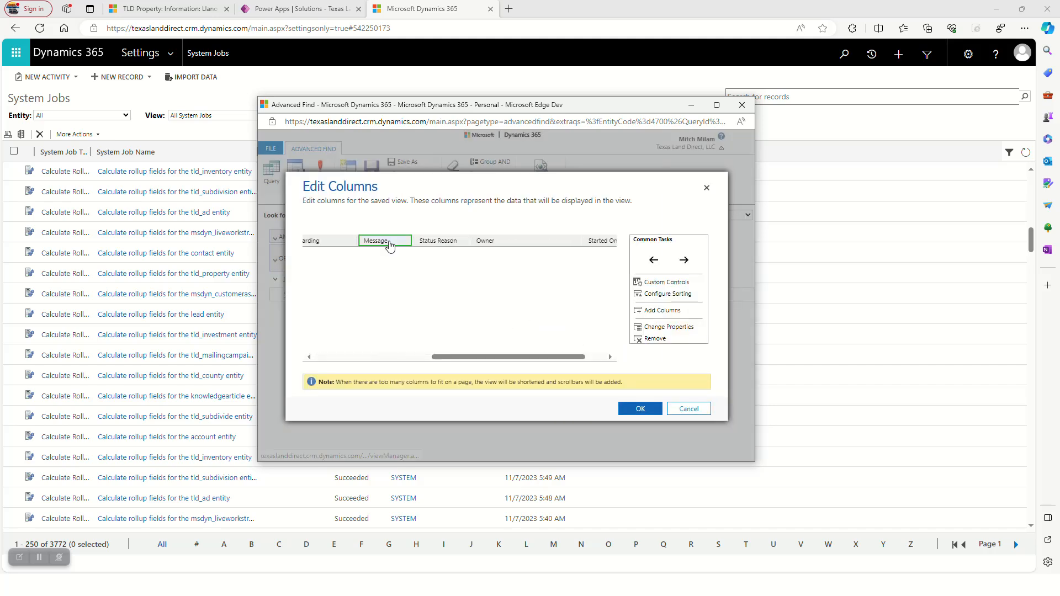
{"action": "left_click", "coordinate": [668, 326]}
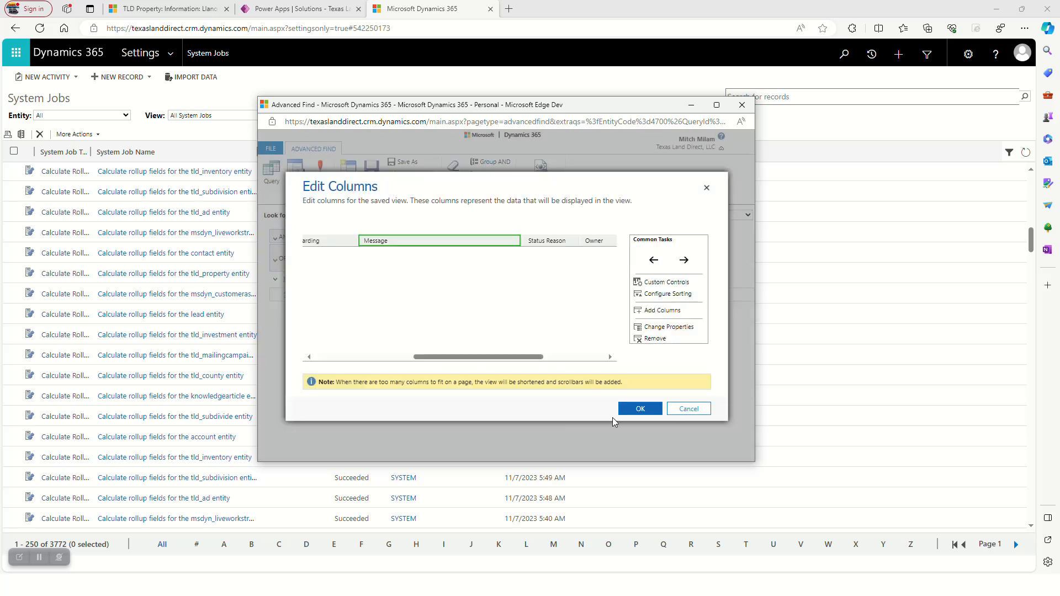
{"action": "left_click", "coordinate": [640, 408]}
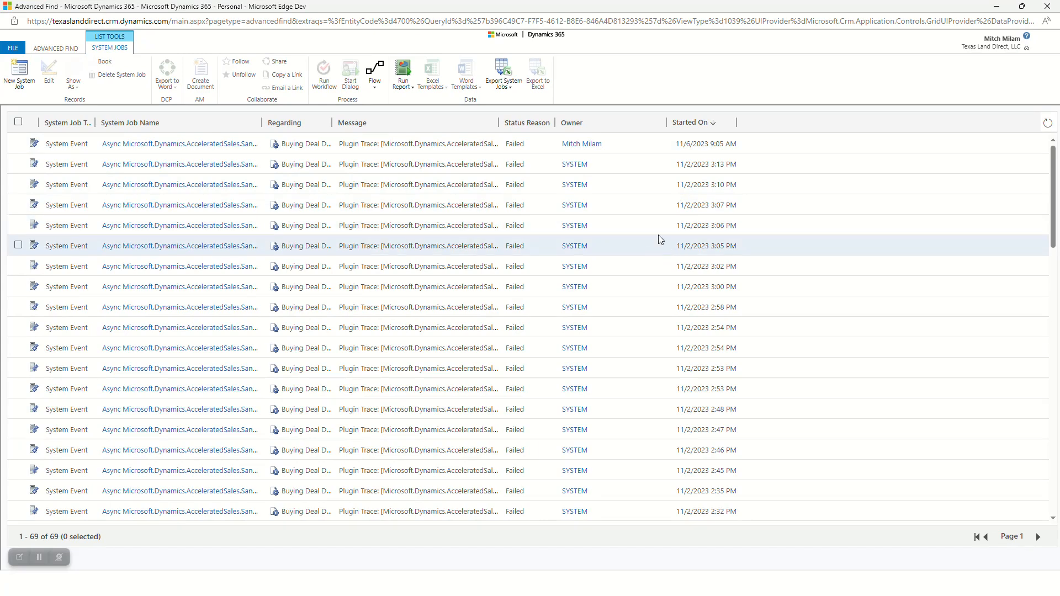
- Scroll down the 69 results to the failed import, transform and waiting workflow jobs
{"action": "scroll", "scroll_direction": "down", "scroll_amount": 3}
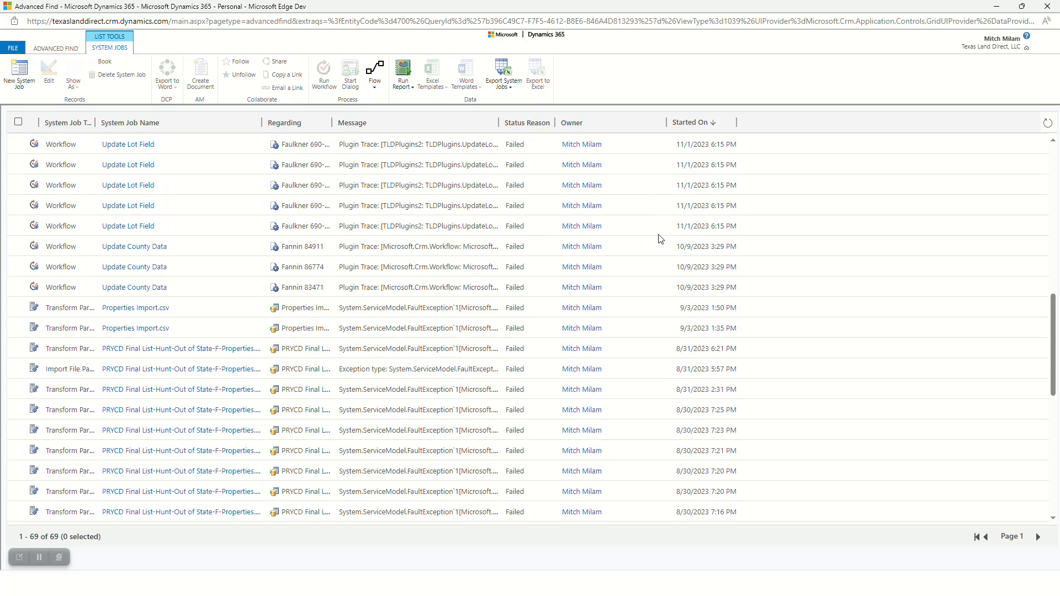
{"action": "scroll", "scroll_direction": "down", "scroll_amount": 3}
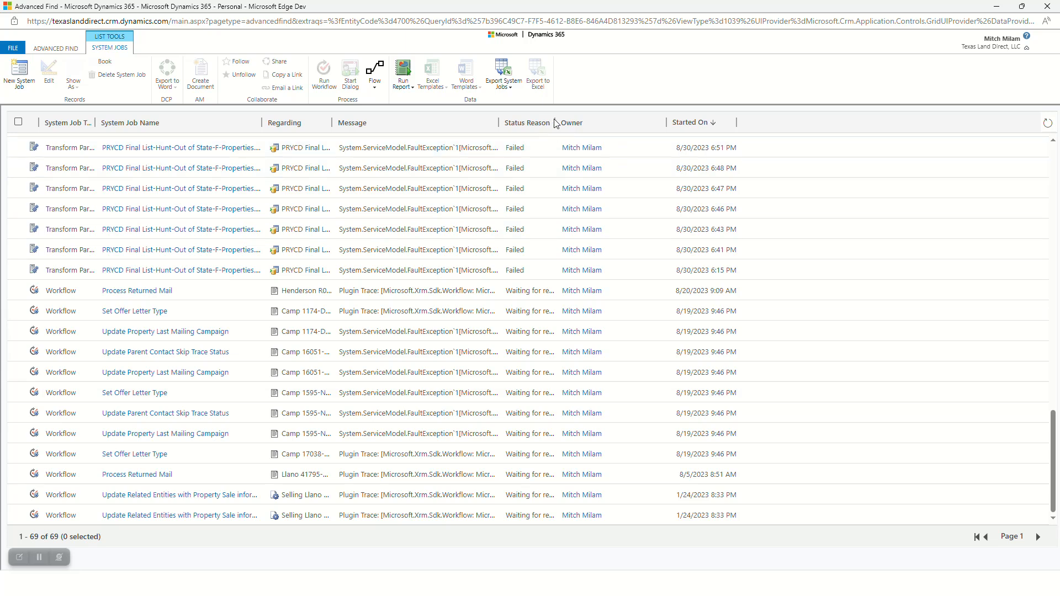
{"action": "mouse_move", "coordinate": [559, 126]}
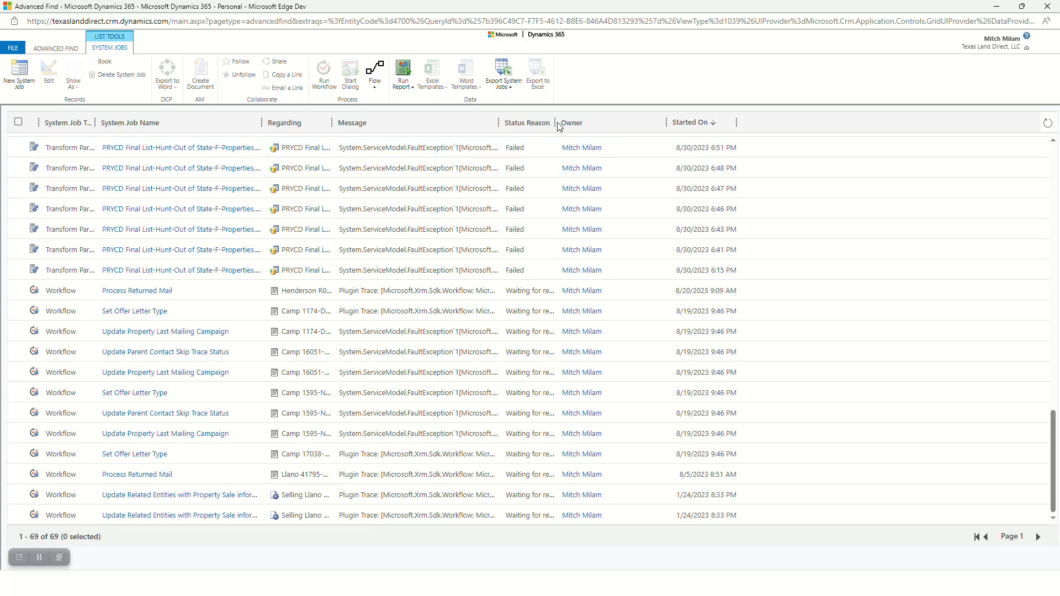
{"action": "mouse_move", "coordinate": [555, 127]}
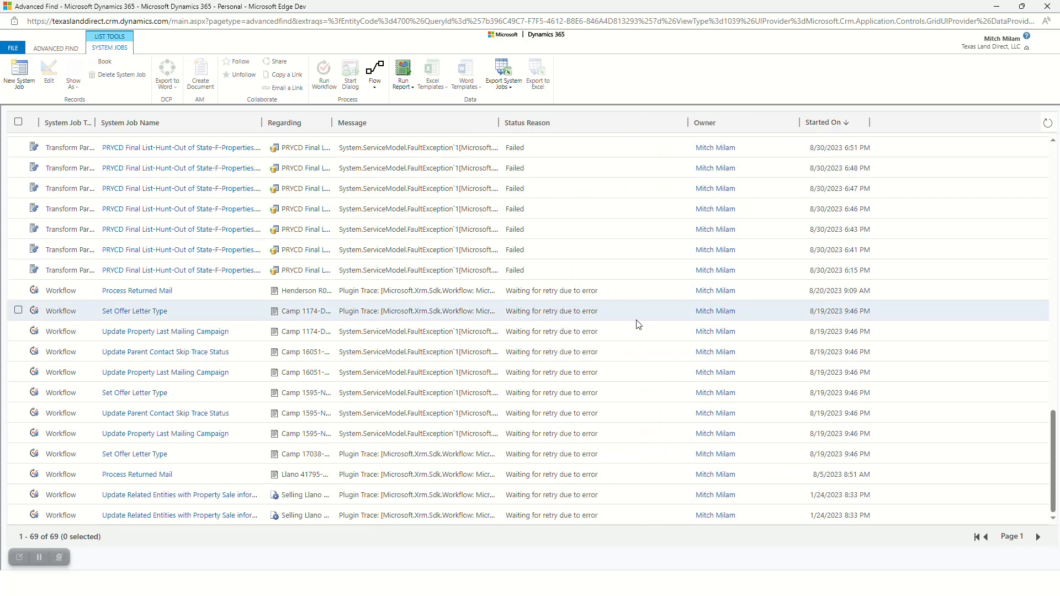
{"action": "mouse_move", "coordinate": [620, 297]}
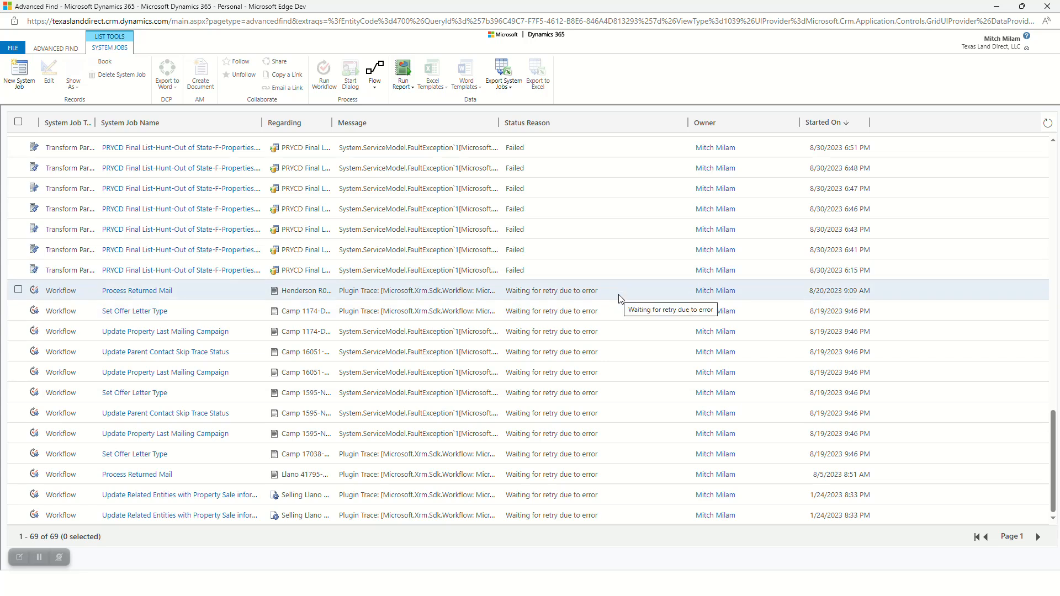
{"action": "mouse_move", "coordinate": [467, 291]}
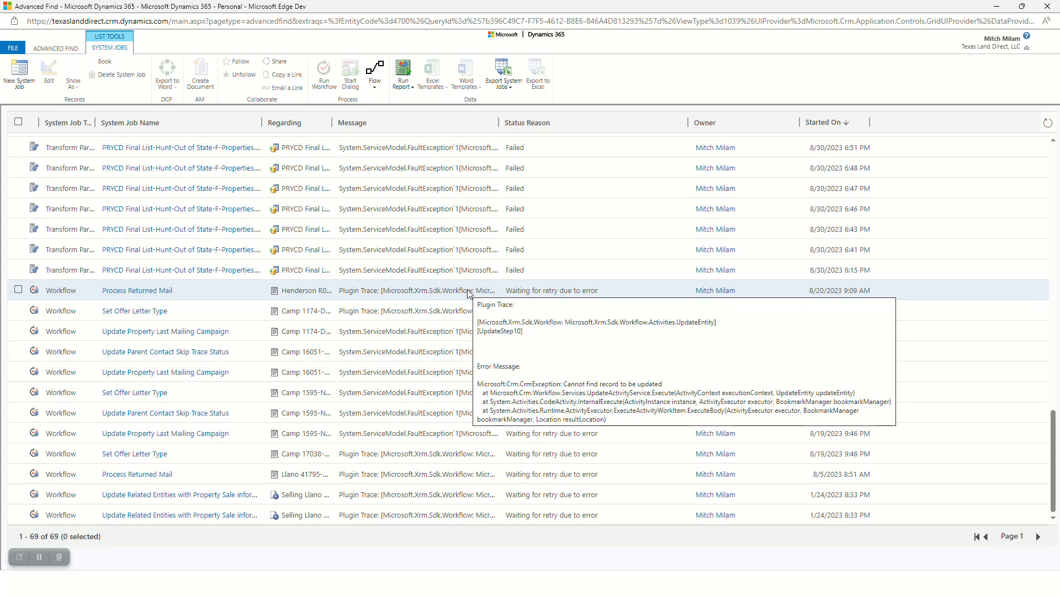
{"action": "mouse_move", "coordinate": [445, 311]}
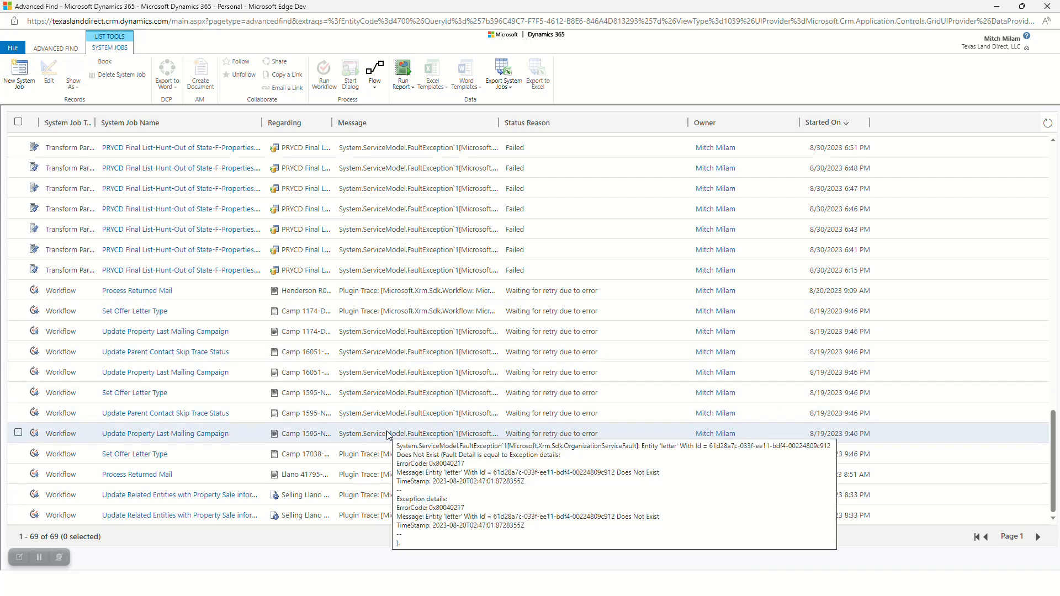
{"action": "mouse_move", "coordinate": [429, 312]}
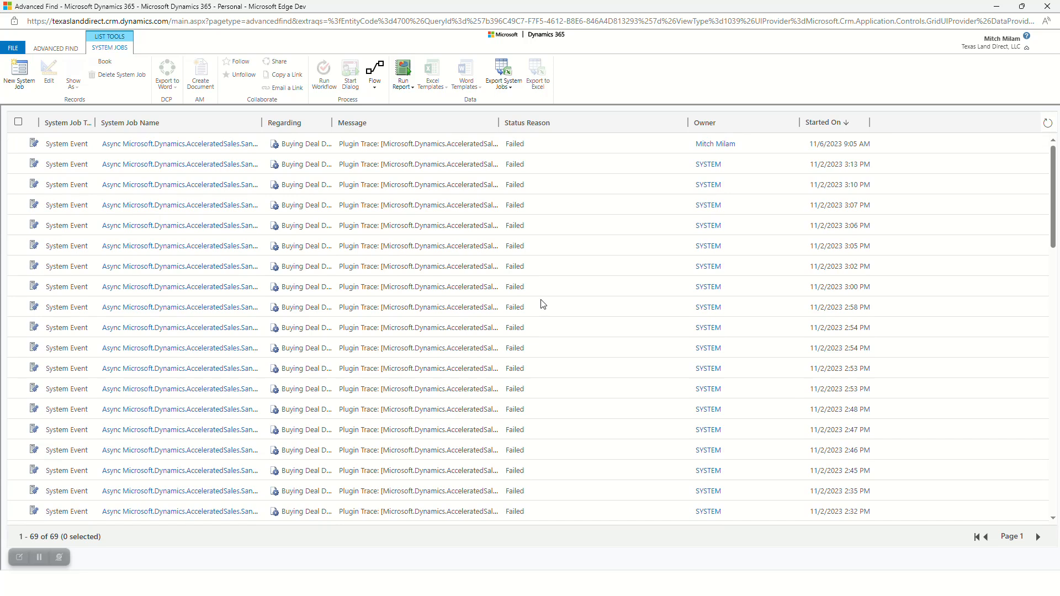
{"action": "scroll", "scroll_direction": "down", "scroll_amount": 3}
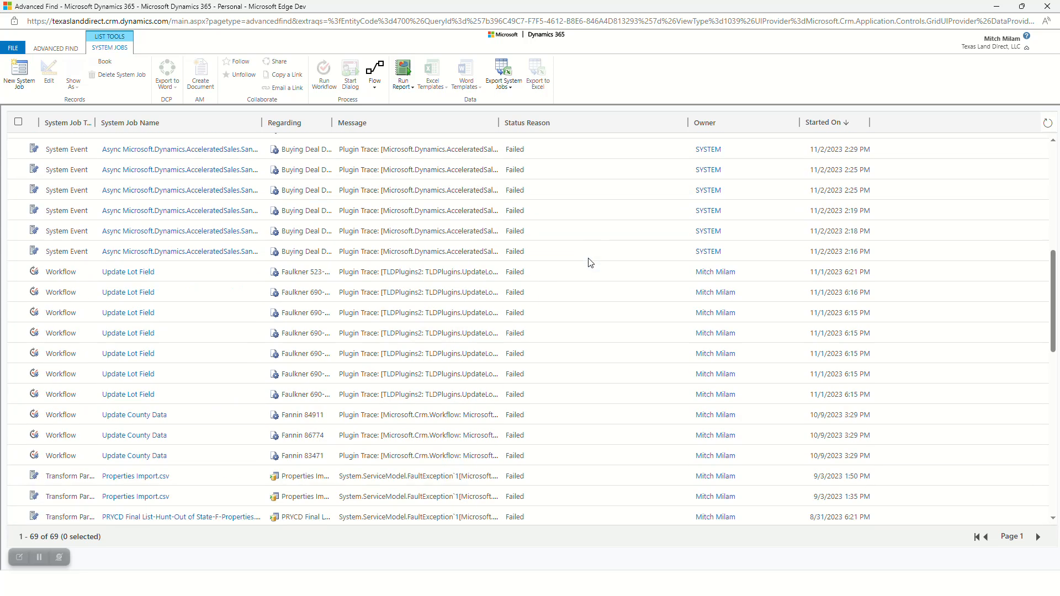
{"action": "scroll", "scroll_direction": "down", "scroll_amount": 3}
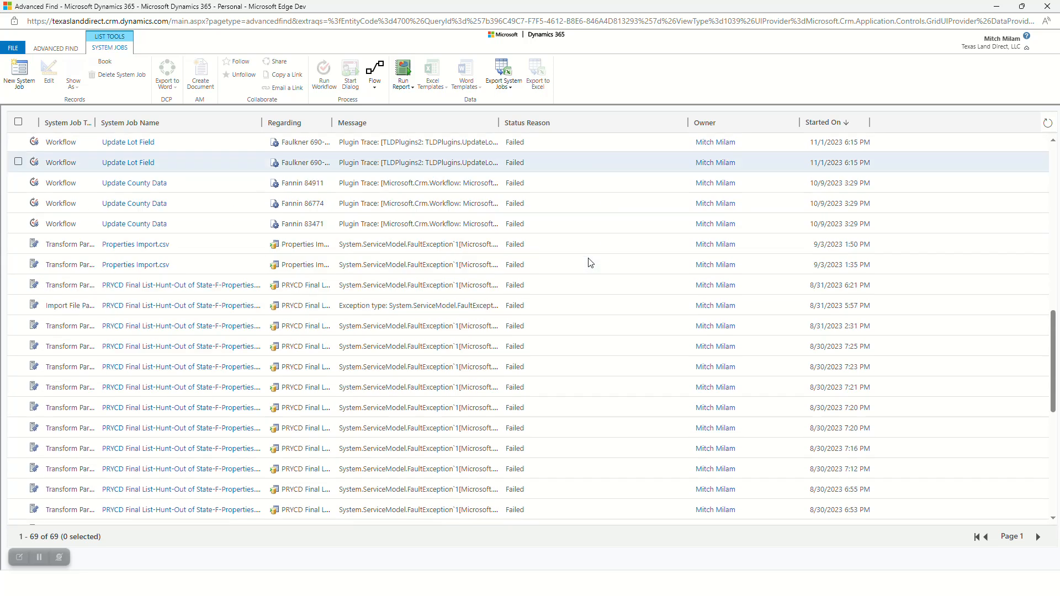
{"action": "scroll", "scroll_direction": "down", "scroll_amount": 3}
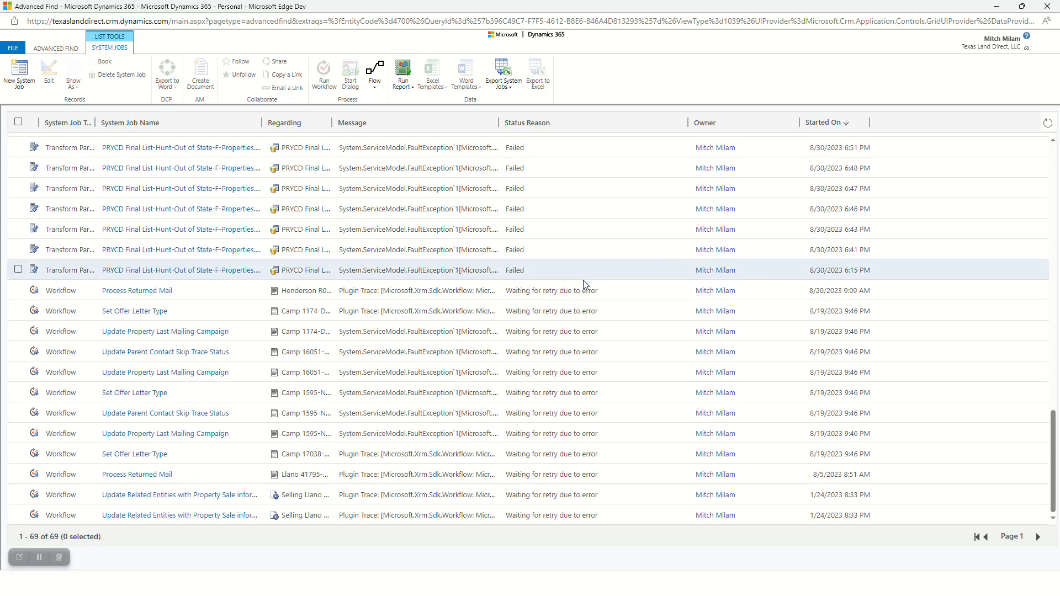
{"action": "mouse_move", "coordinate": [607, 296]}
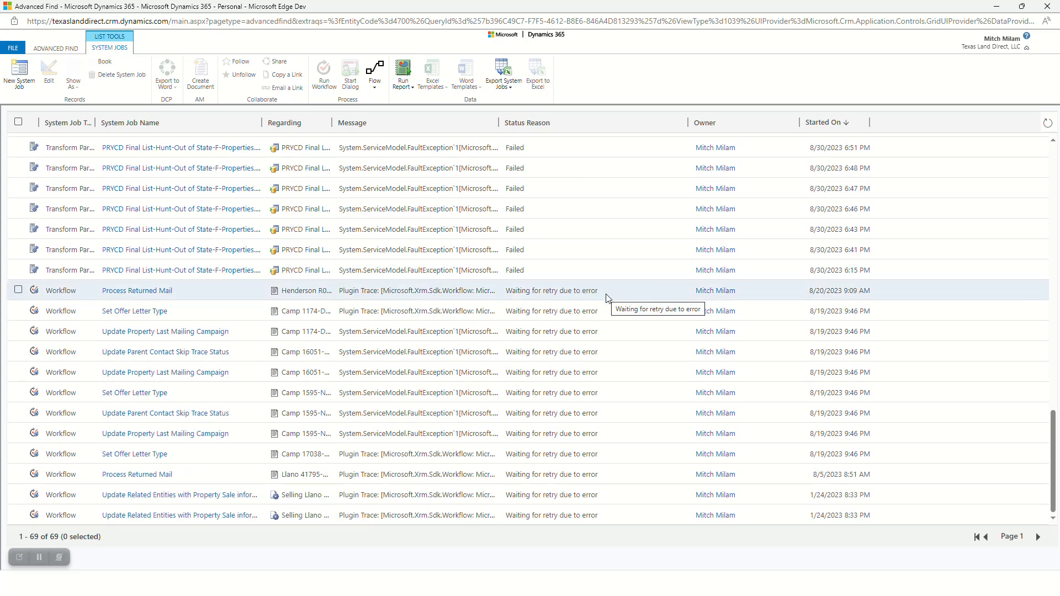
{"action": "mouse_move", "coordinate": [608, 298]}
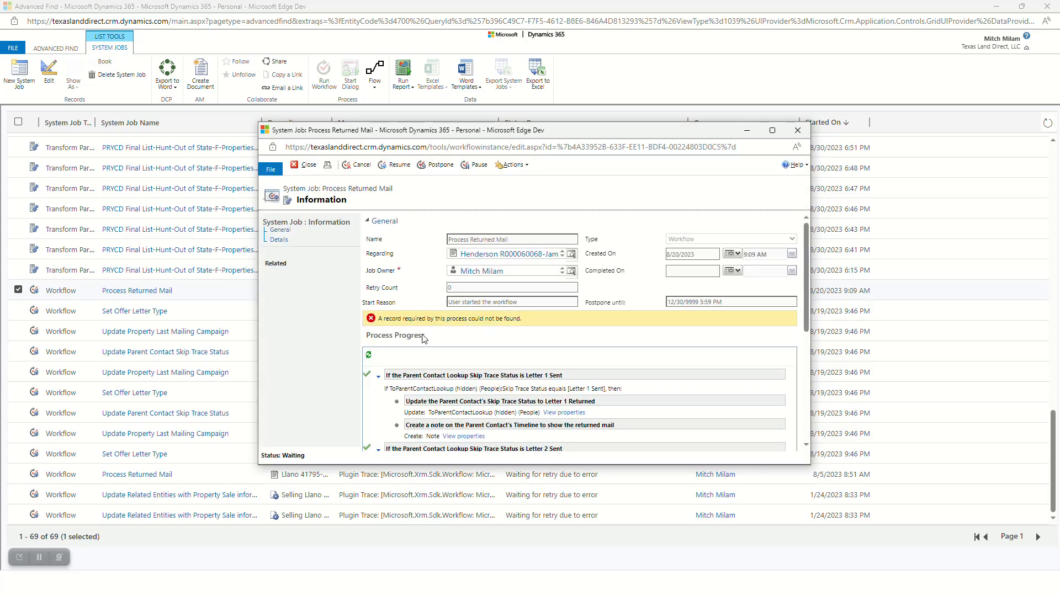
- Read the Process Returned Mail job's progress and error details, then close the record
{"action": "scroll", "scroll_direction": "down", "scroll_amount": 3}
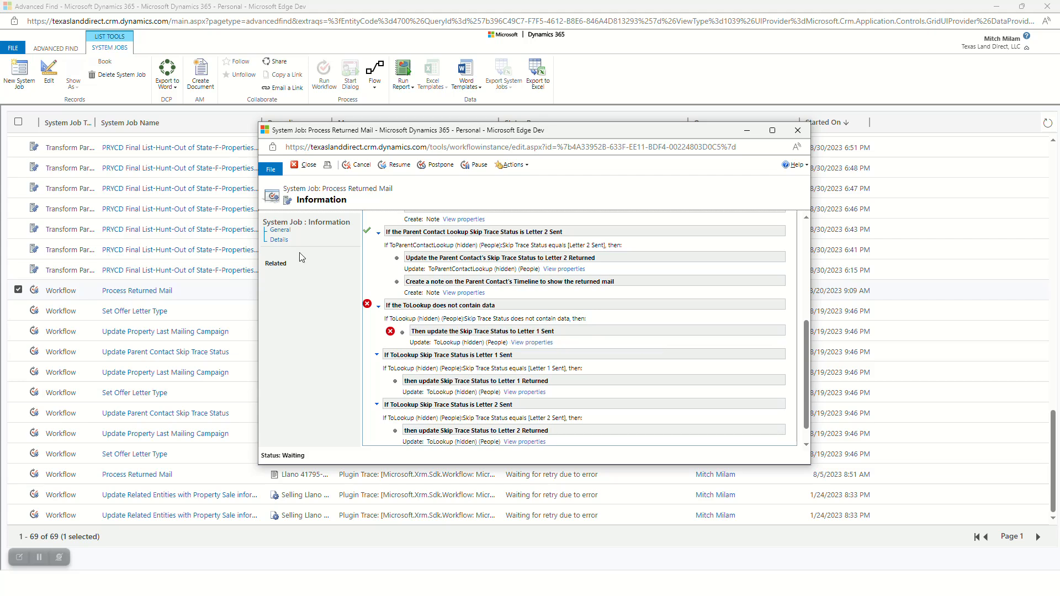
{"action": "left_click", "coordinate": [279, 240]}
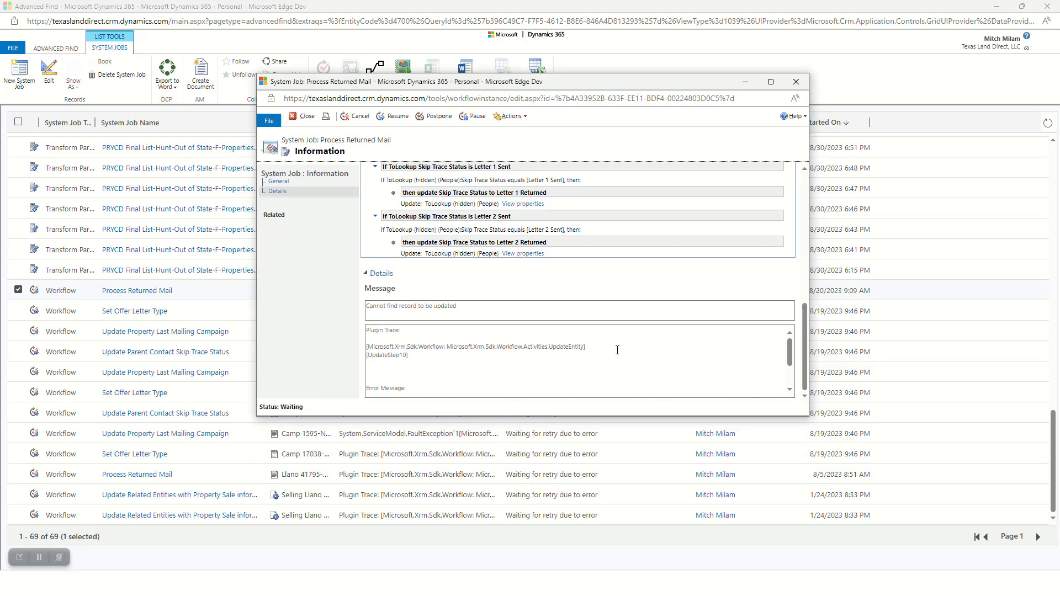
{"action": "scroll", "scroll_direction": "down", "scroll_amount": 3}
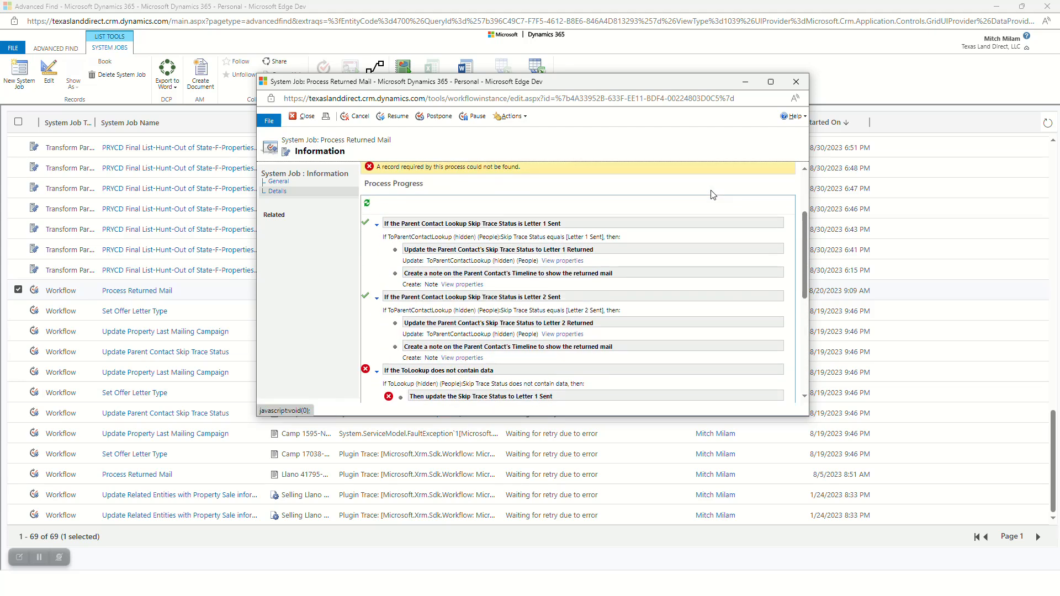
{"action": "scroll", "scroll_direction": "down", "scroll_amount": 3}
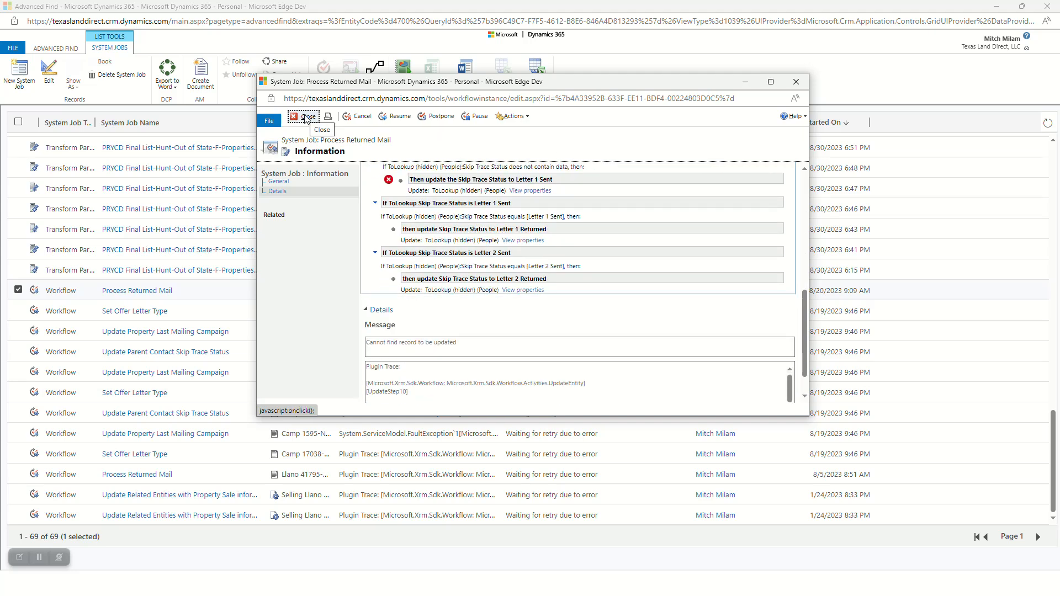
{"action": "left_click", "coordinate": [302, 116]}
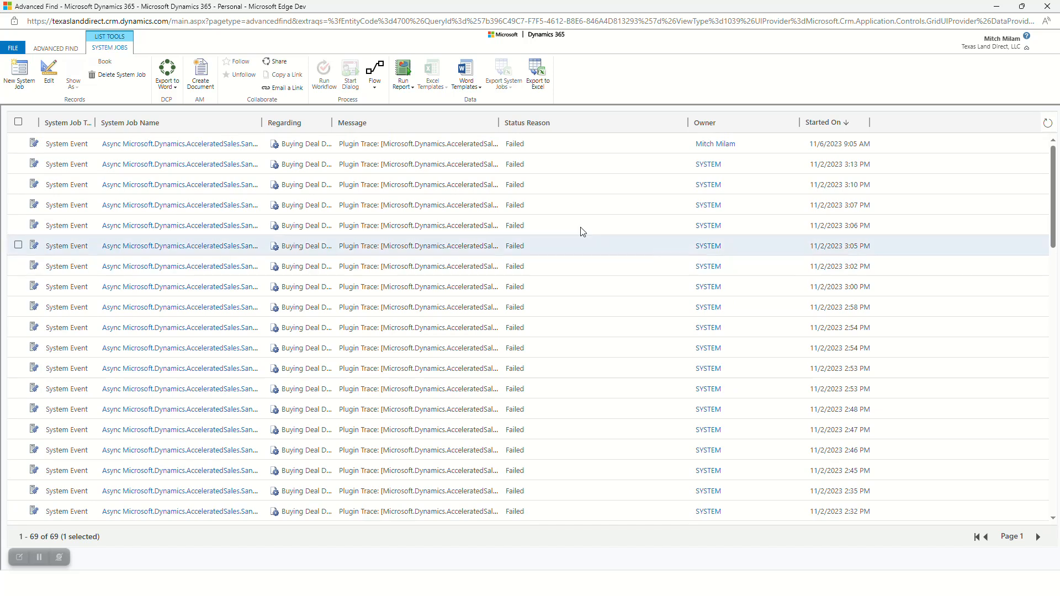
- Add a Started On condition using Last X Months
{"action": "left_click", "coordinate": [53, 47]}
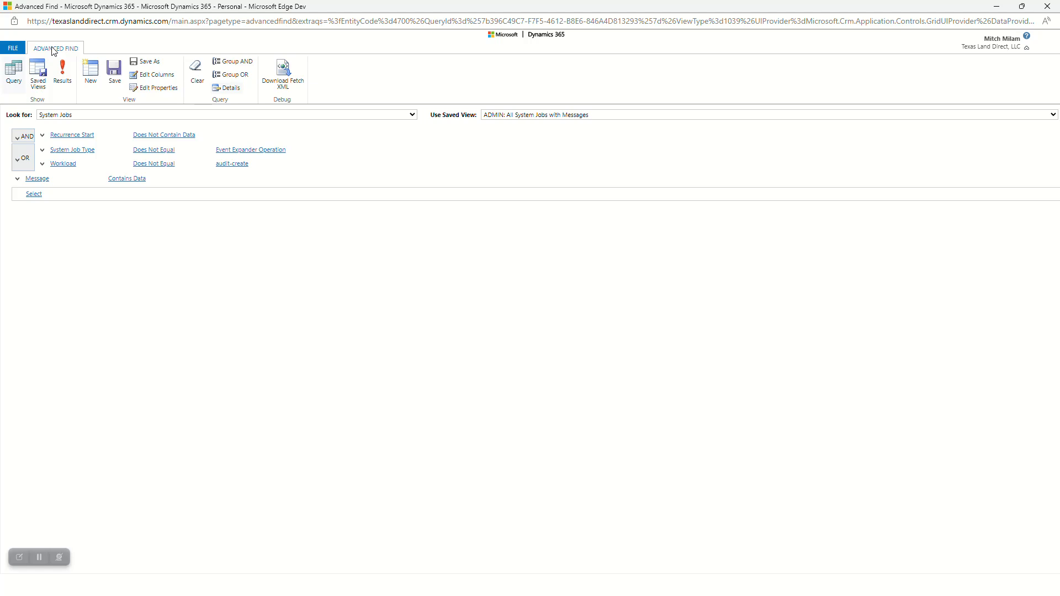
{"action": "left_click", "coordinate": [33, 194]}
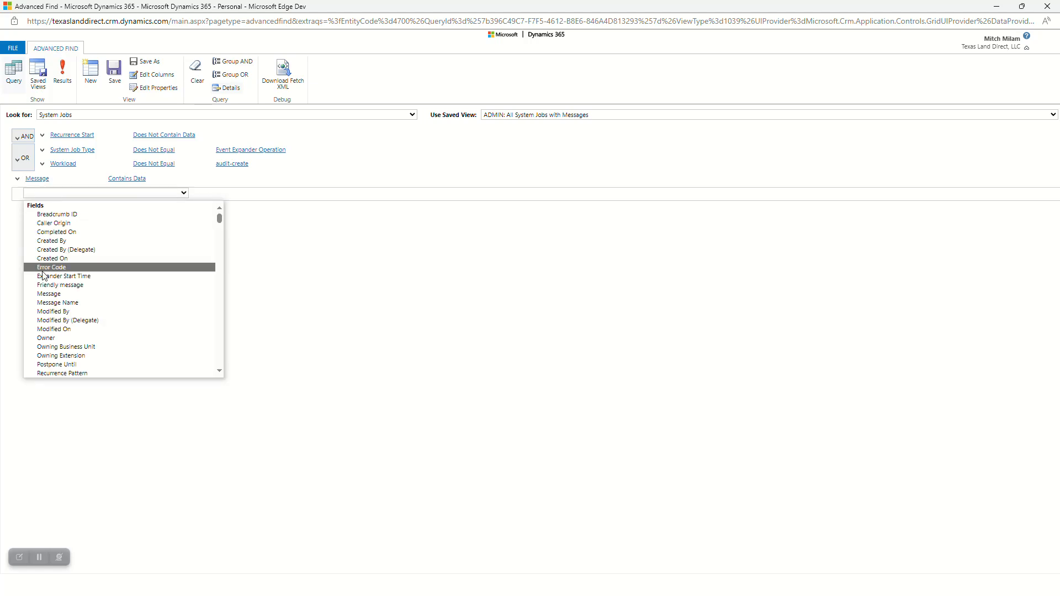
{"action": "mouse_move", "coordinate": [77, 234]}
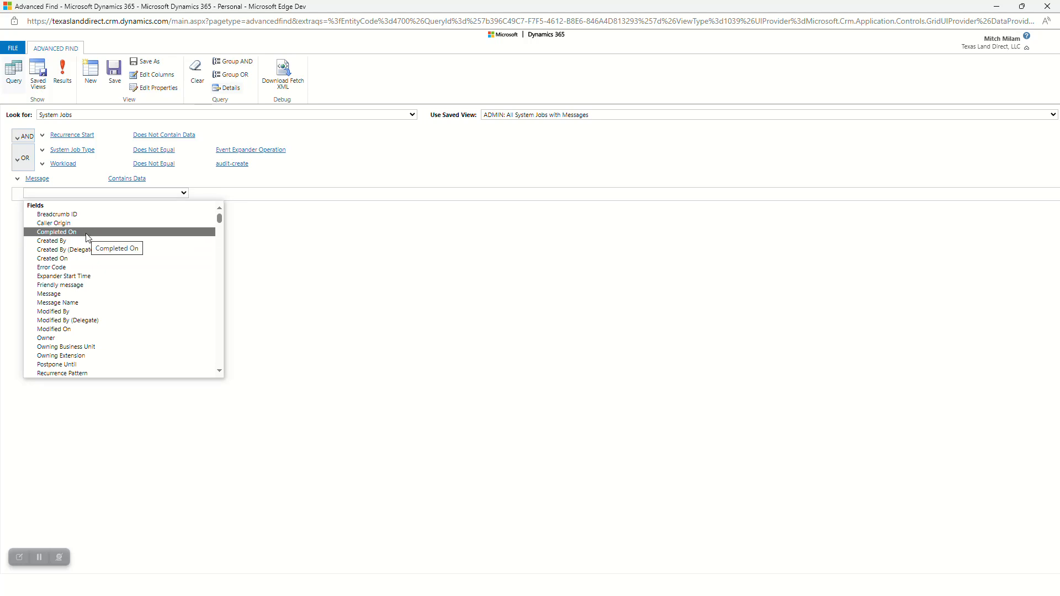
{"action": "left_click", "coordinate": [52, 231]}
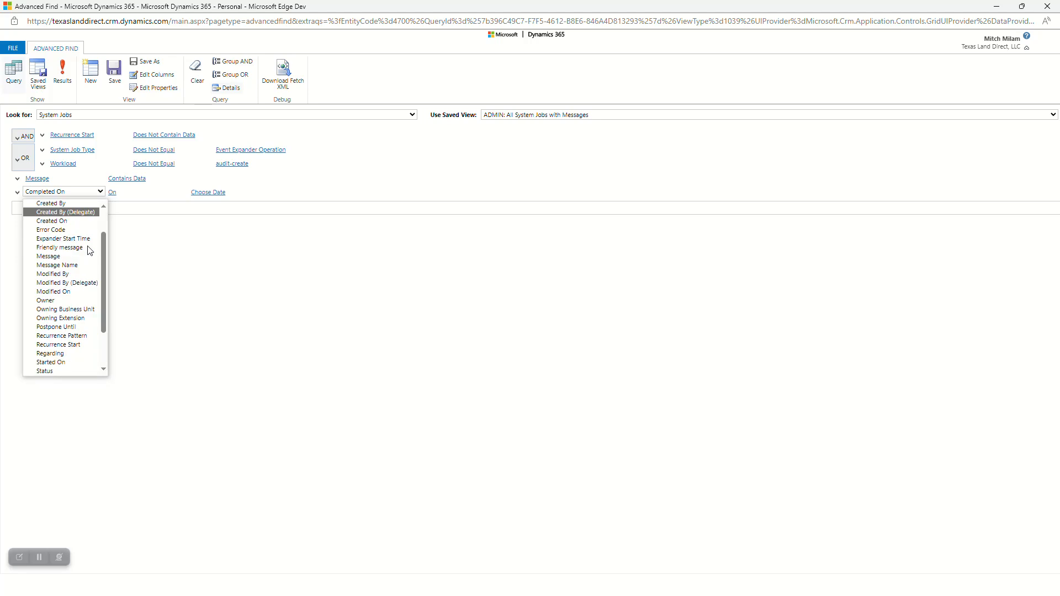
{"action": "left_click", "coordinate": [50, 362]}
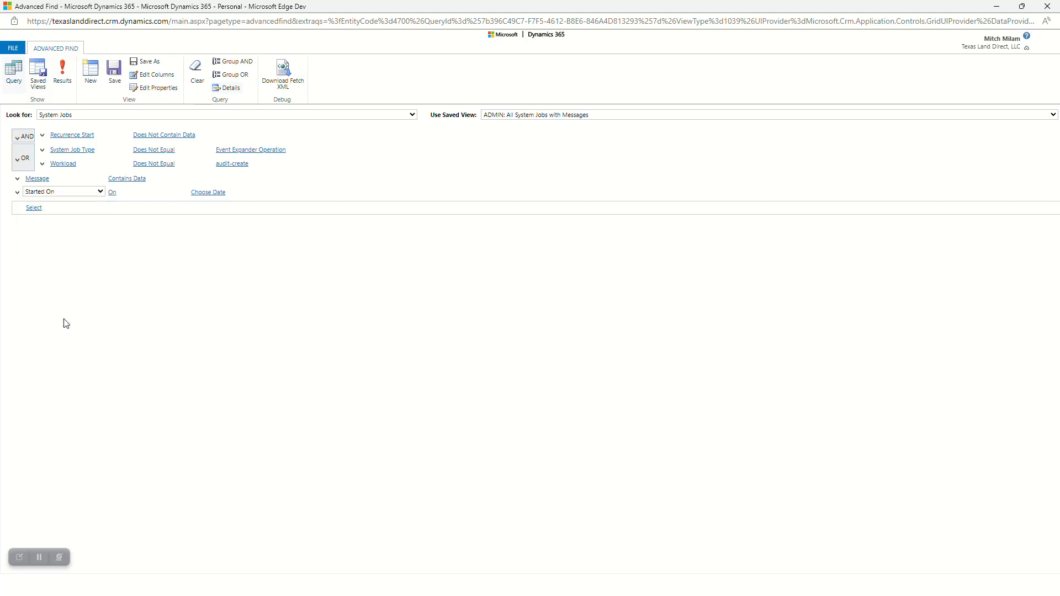
{"action": "left_click", "coordinate": [125, 191]}
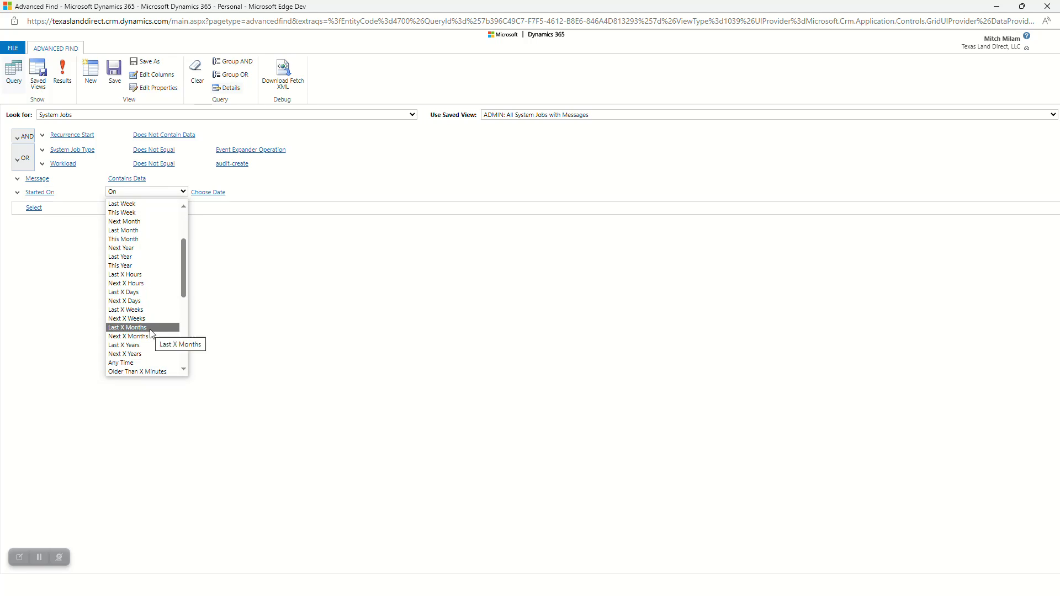
{"action": "left_click", "coordinate": [127, 327]}
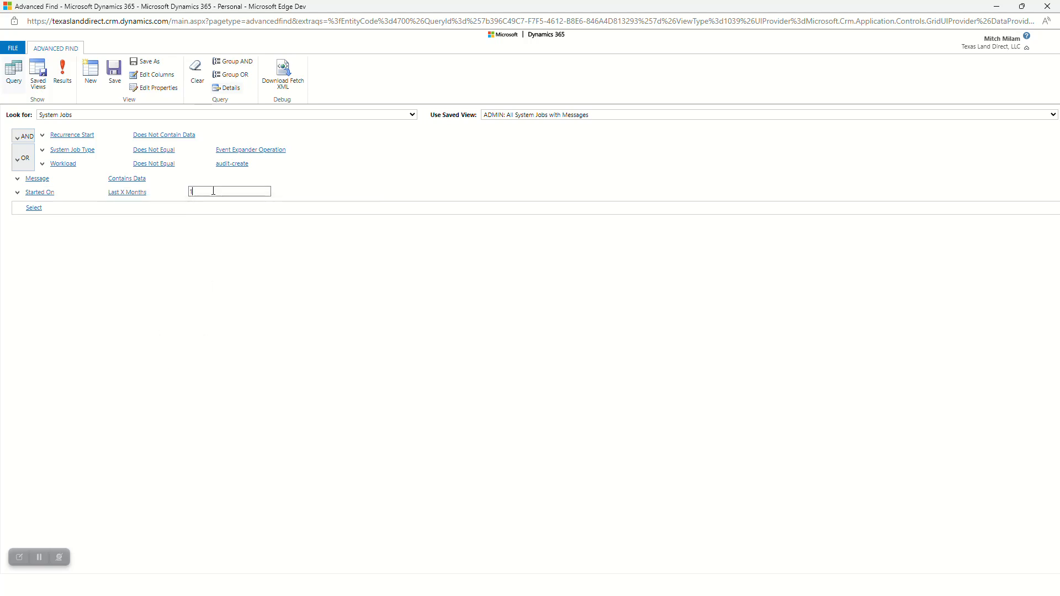
- Save the query as a new view 'ADMIN: All System Jobs with Messages (Recent)'
{"action": "left_click", "coordinate": [150, 62]}
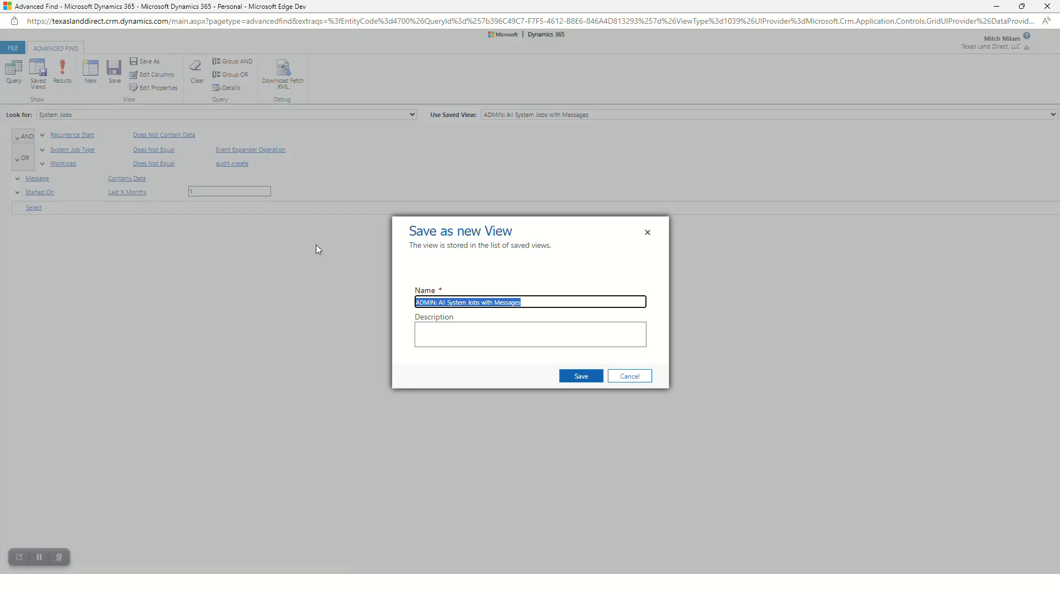
{"action": "left_click", "coordinate": [549, 302]}
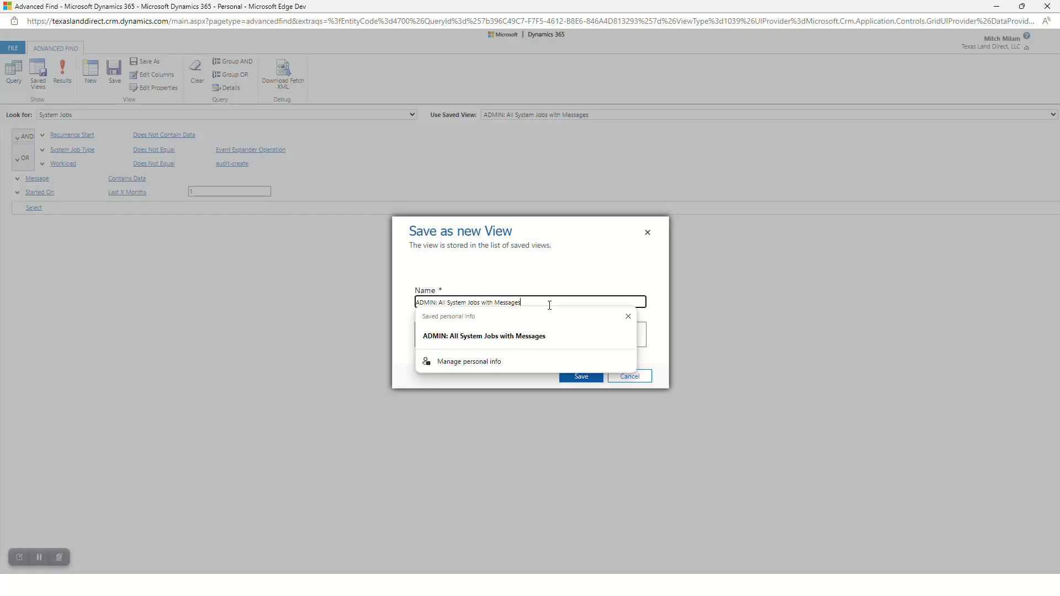
{"action": "type", "text": "(Recent"}
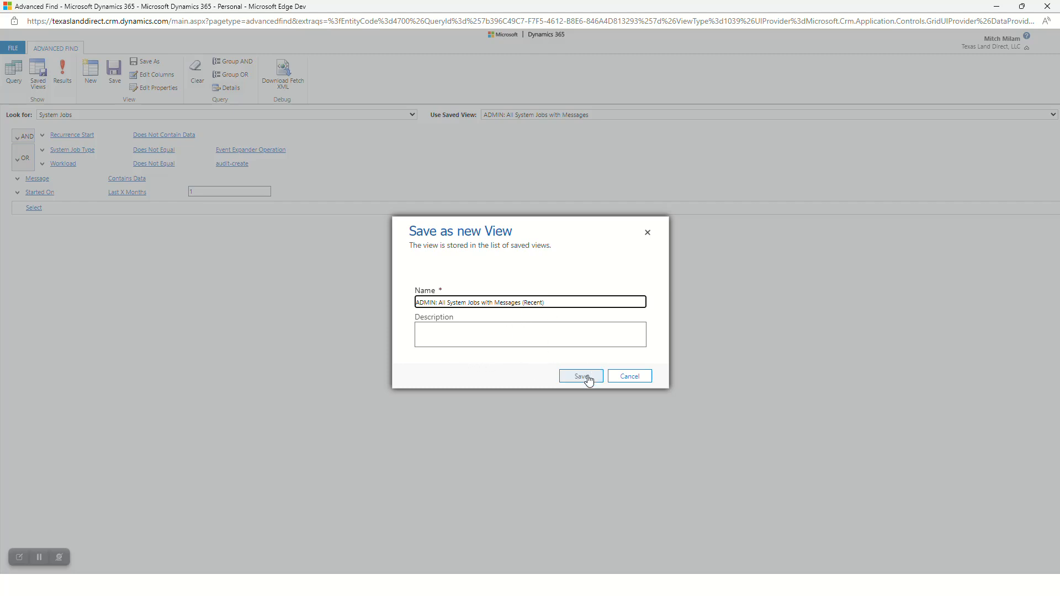
{"action": "left_click", "coordinate": [581, 376]}
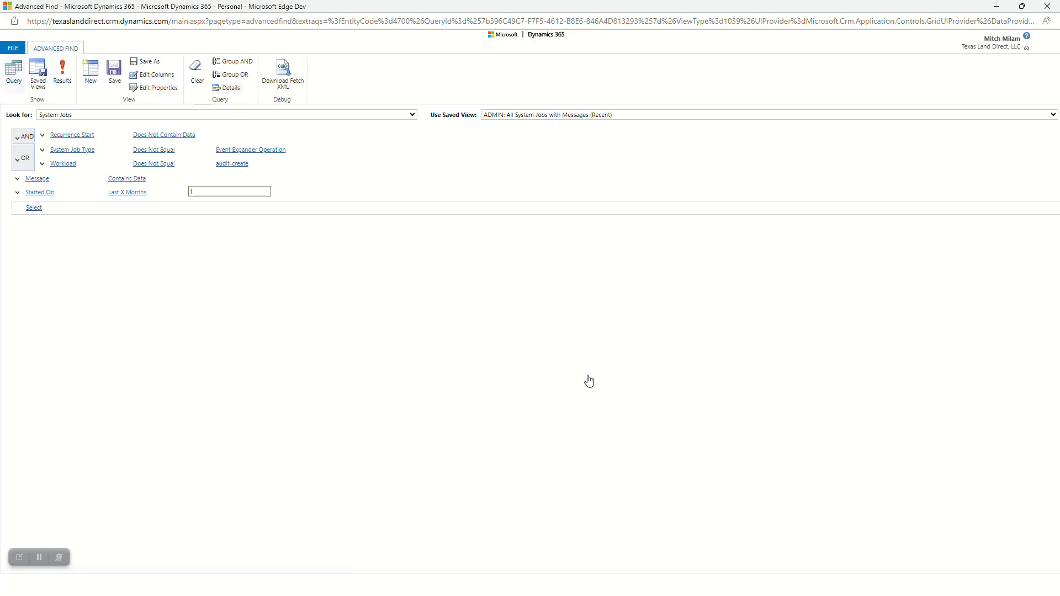
{"action": "left_click", "coordinate": [11, 73]}
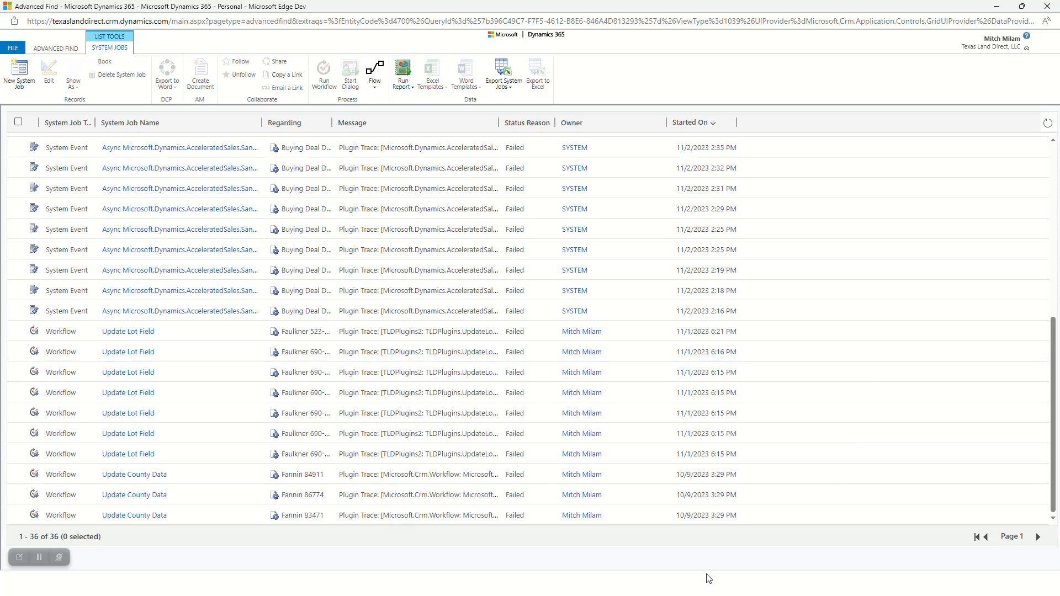
{"action": "mouse_move", "coordinate": [755, 553]}
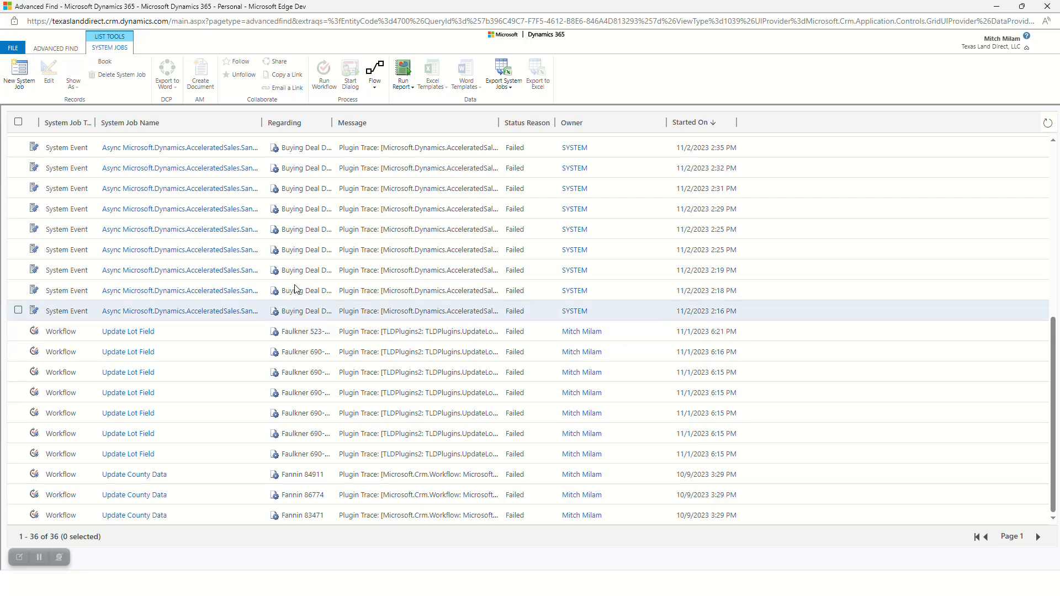
{"action": "left_click", "coordinate": [57, 48]}
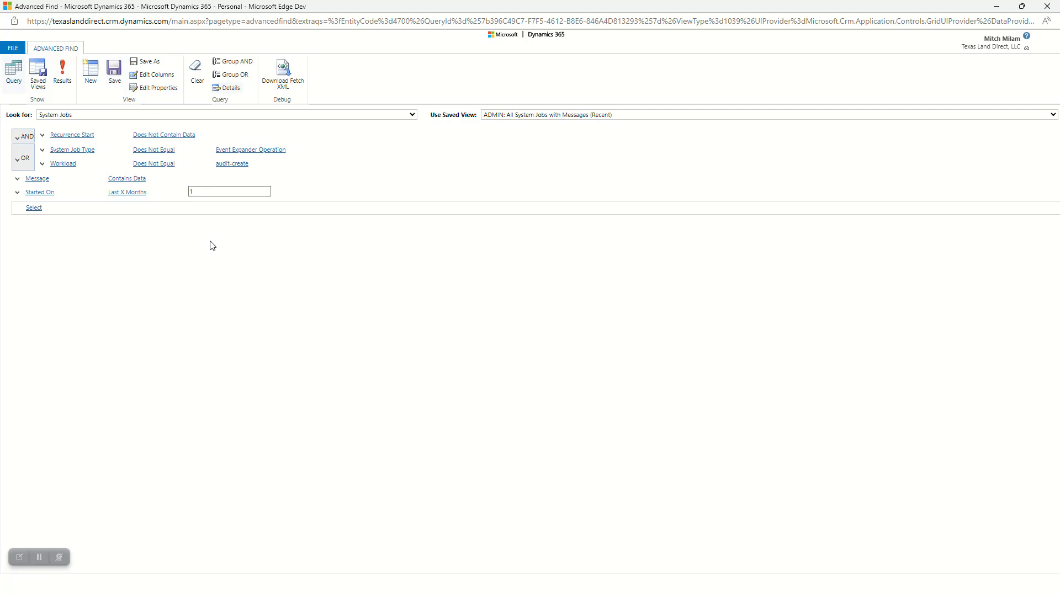
{"action": "mouse_move", "coordinate": [370, 257]}
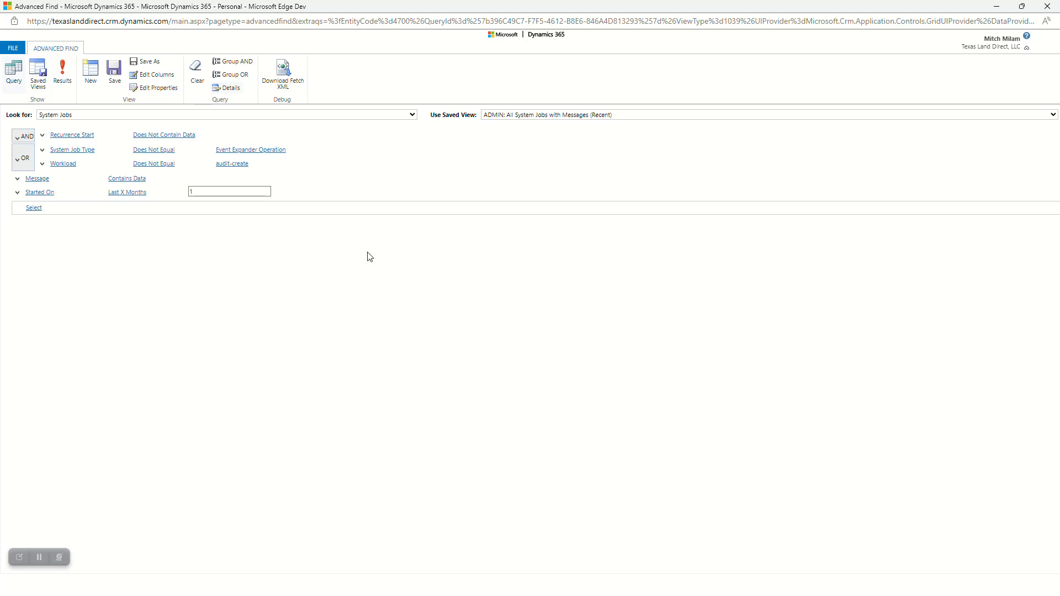
{"action": "mouse_move", "coordinate": [332, 248]}
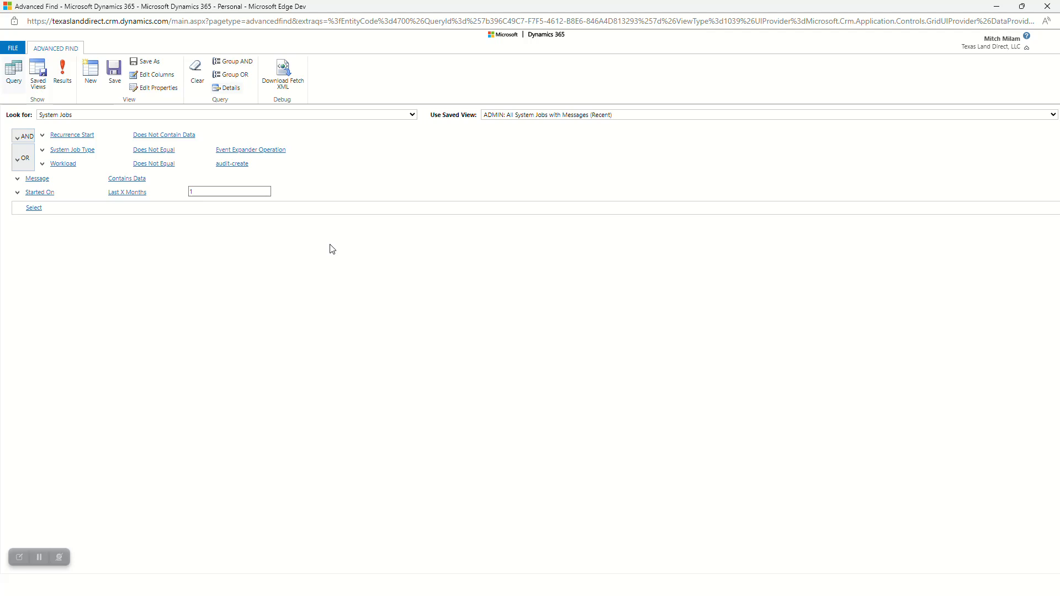
{"action": "mouse_move", "coordinate": [192, 500]}
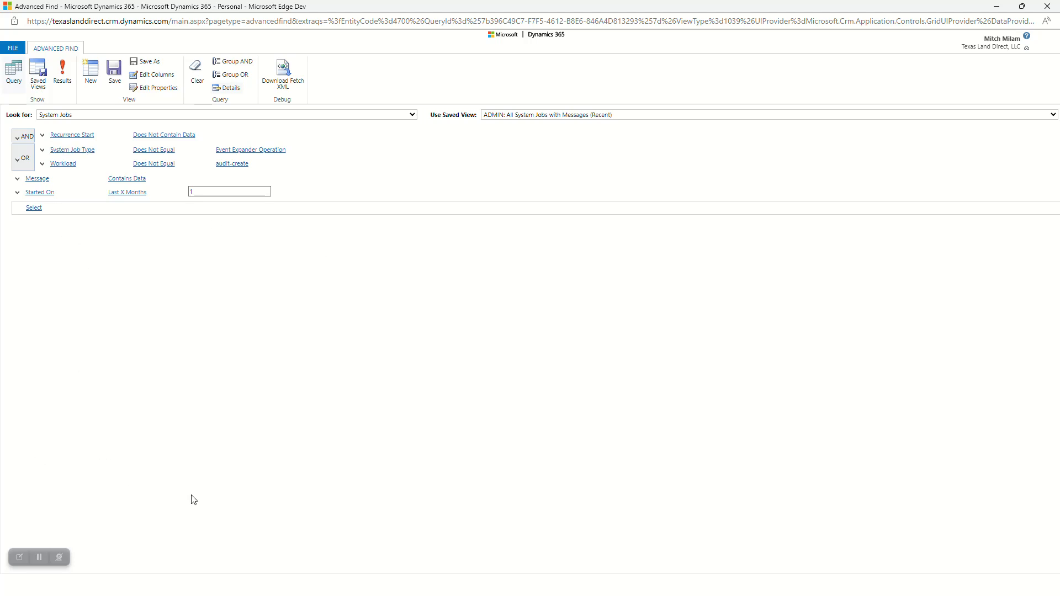
{"action": "mouse_move", "coordinate": [41, 574]}
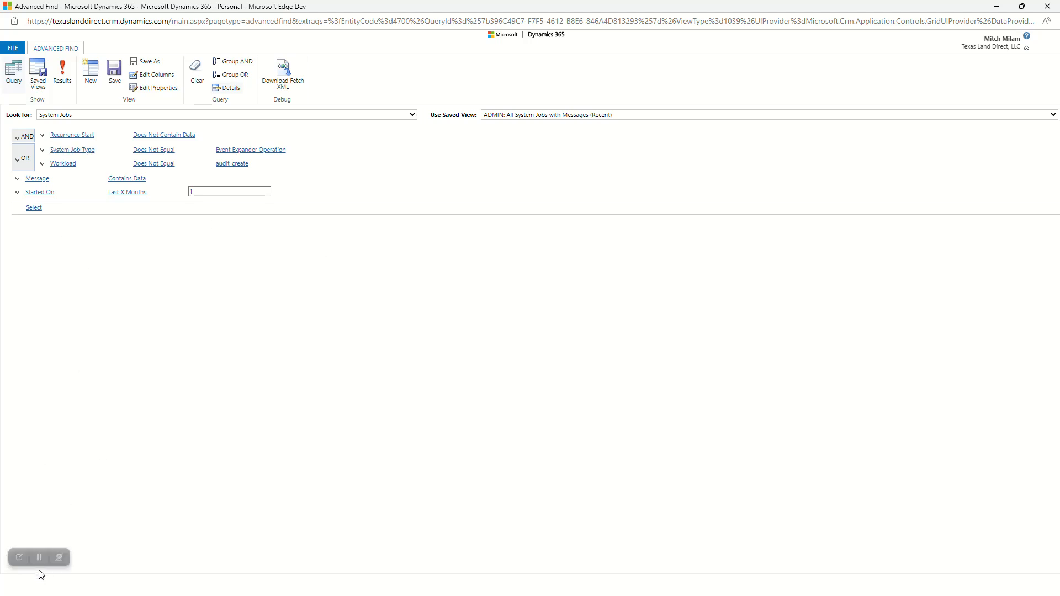